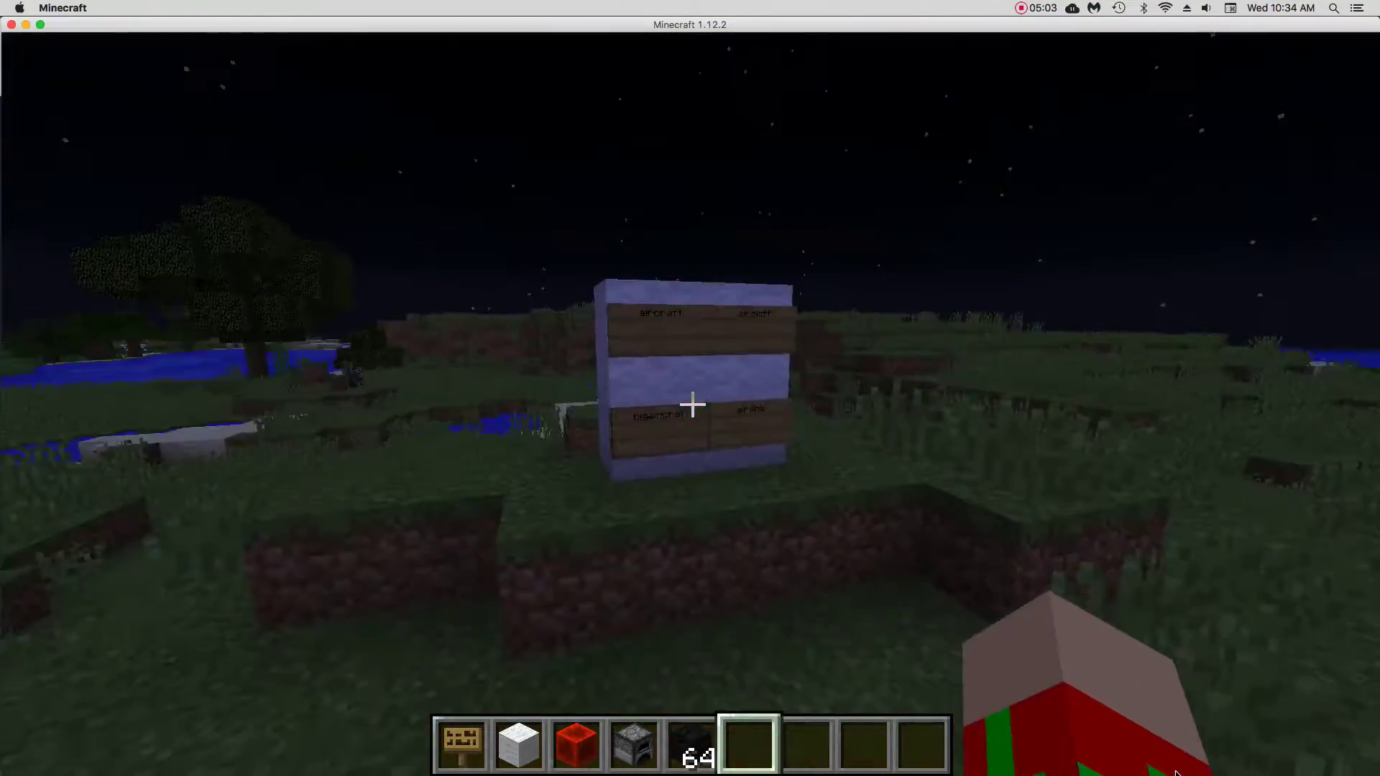
mouse_move(690, 405)
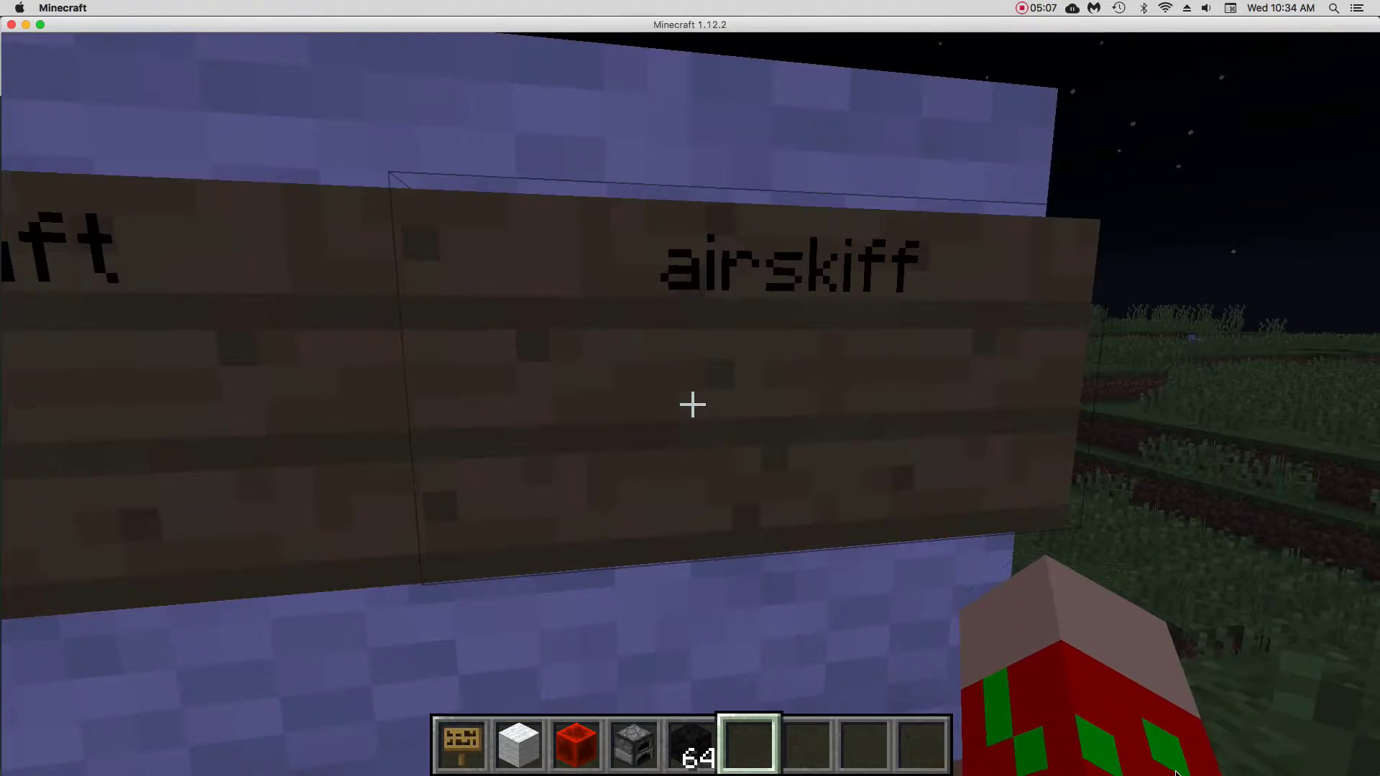
mouse_move(690, 405)
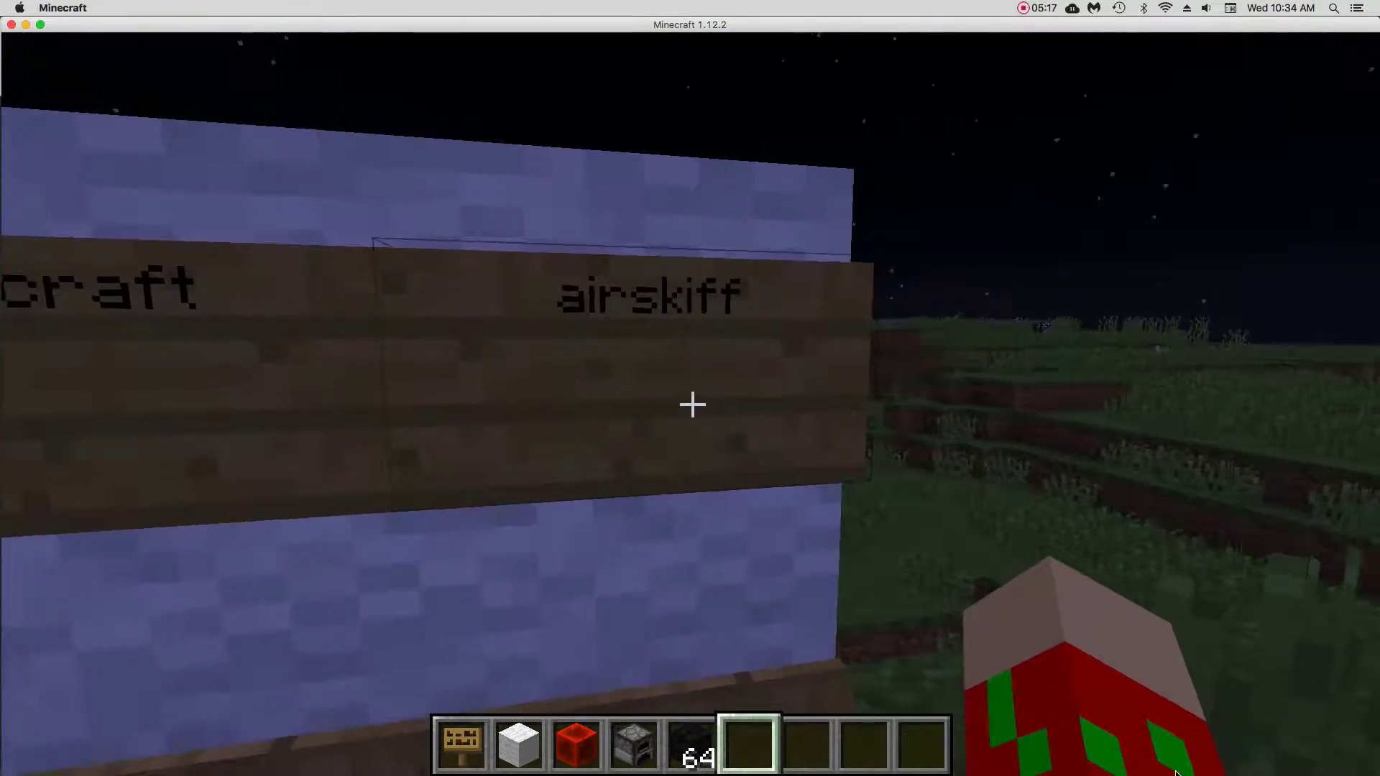
mouse_move(690, 405)
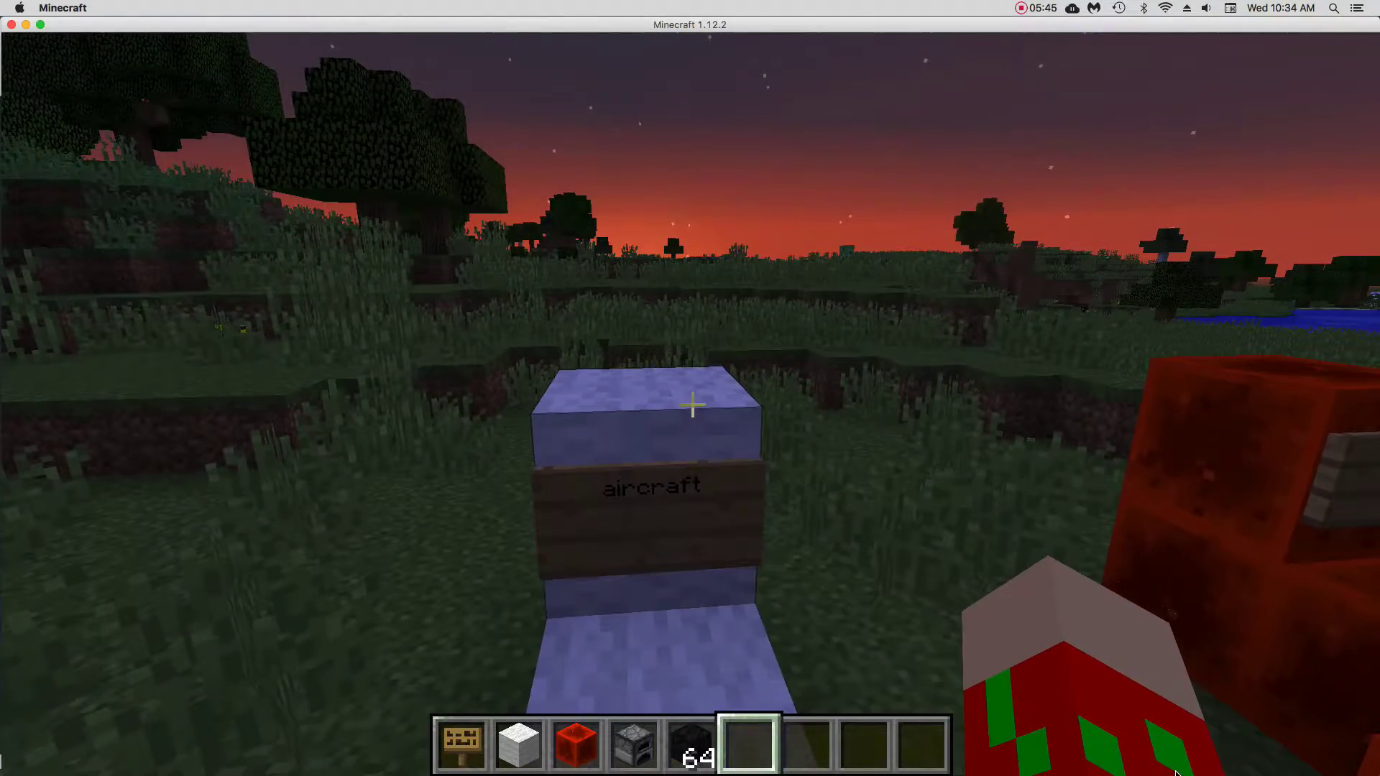
mouse_move(690, 406)
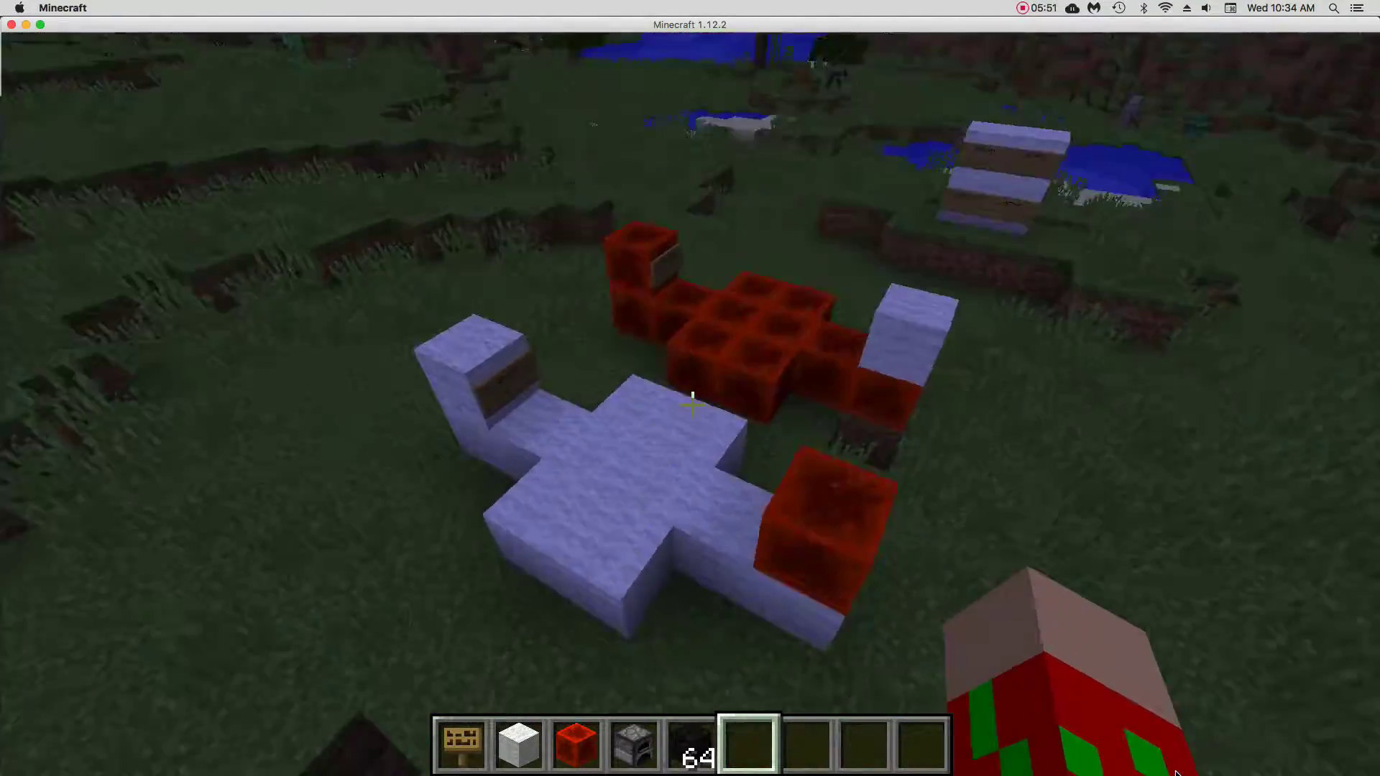
- Select white wool in hotbar slot 2 to start the craft hull
key("2")
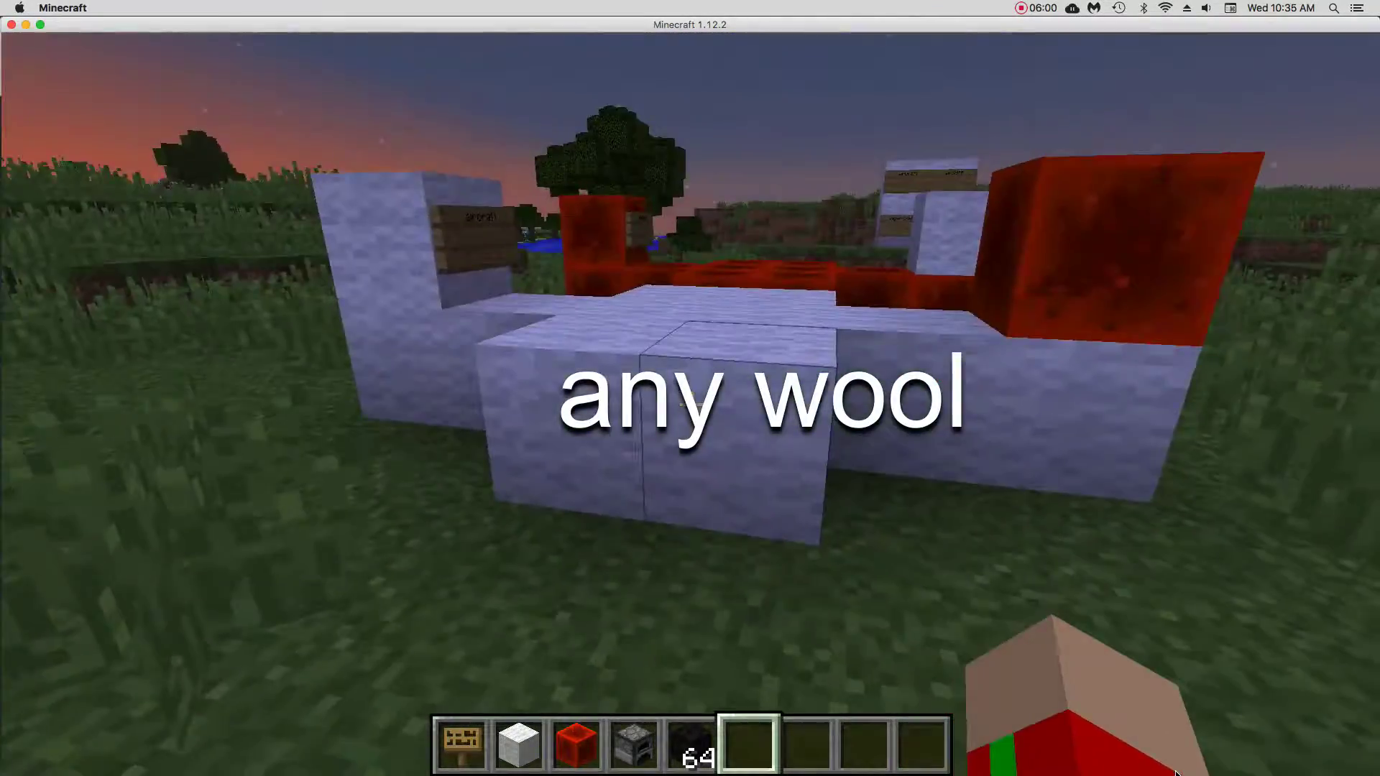
mouse_move(690, 405)
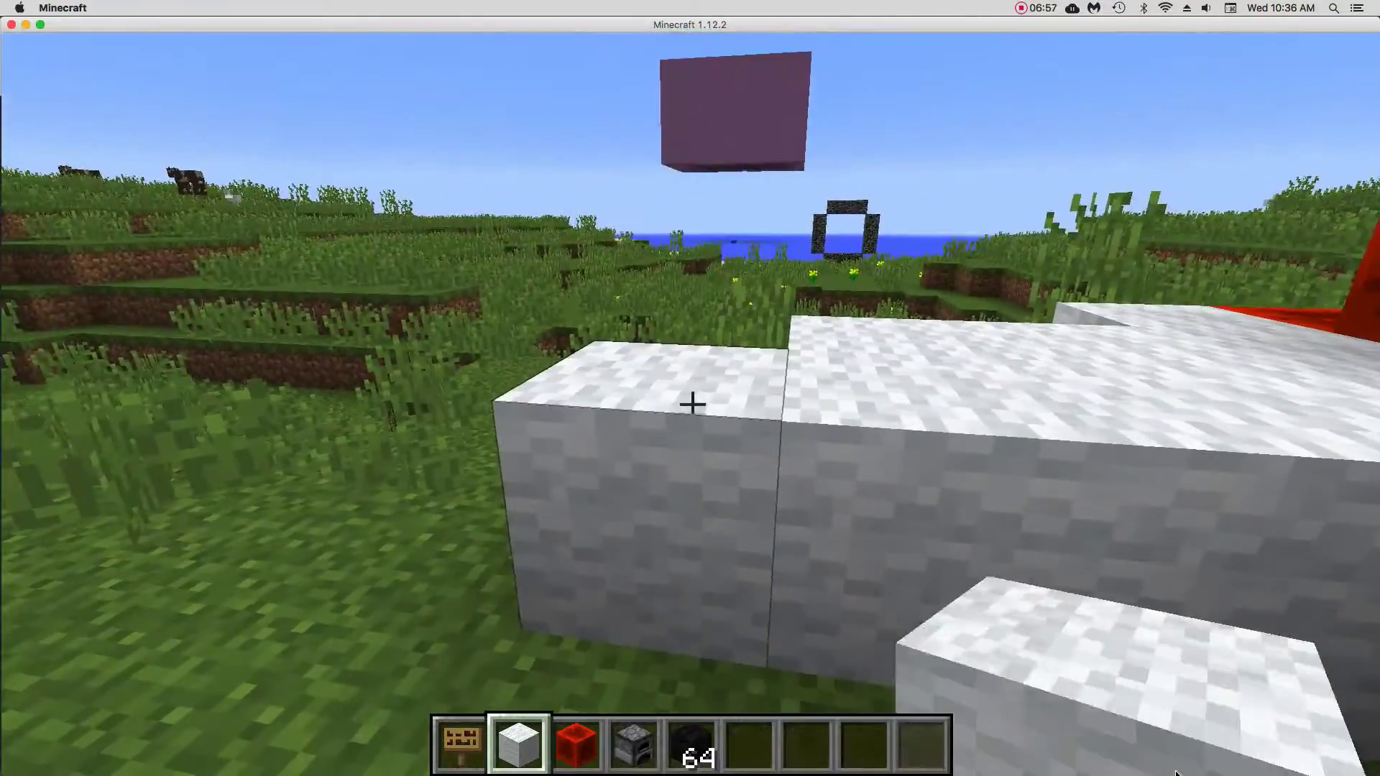
mouse_move(690, 405)
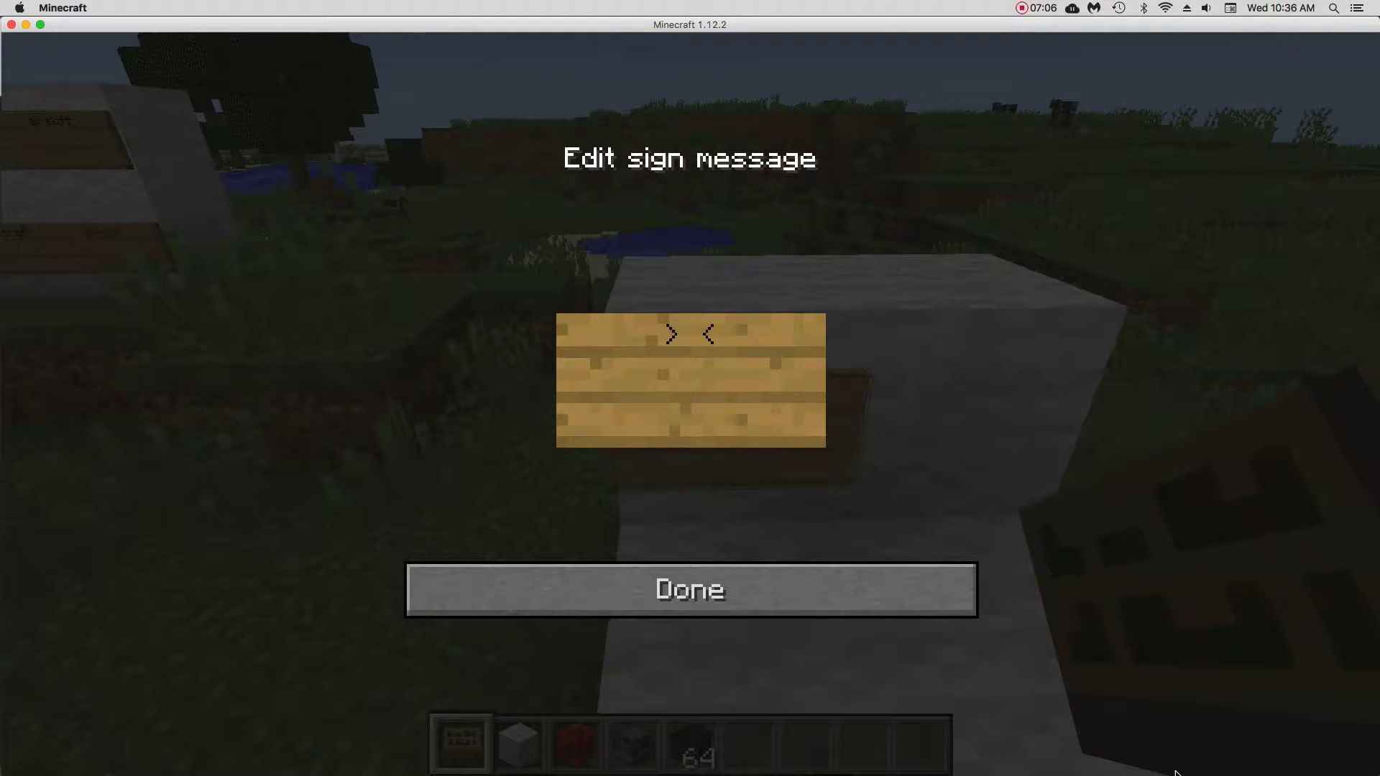
- Write [helm] on the sign placed on the wool craft and confirm it
type("[")
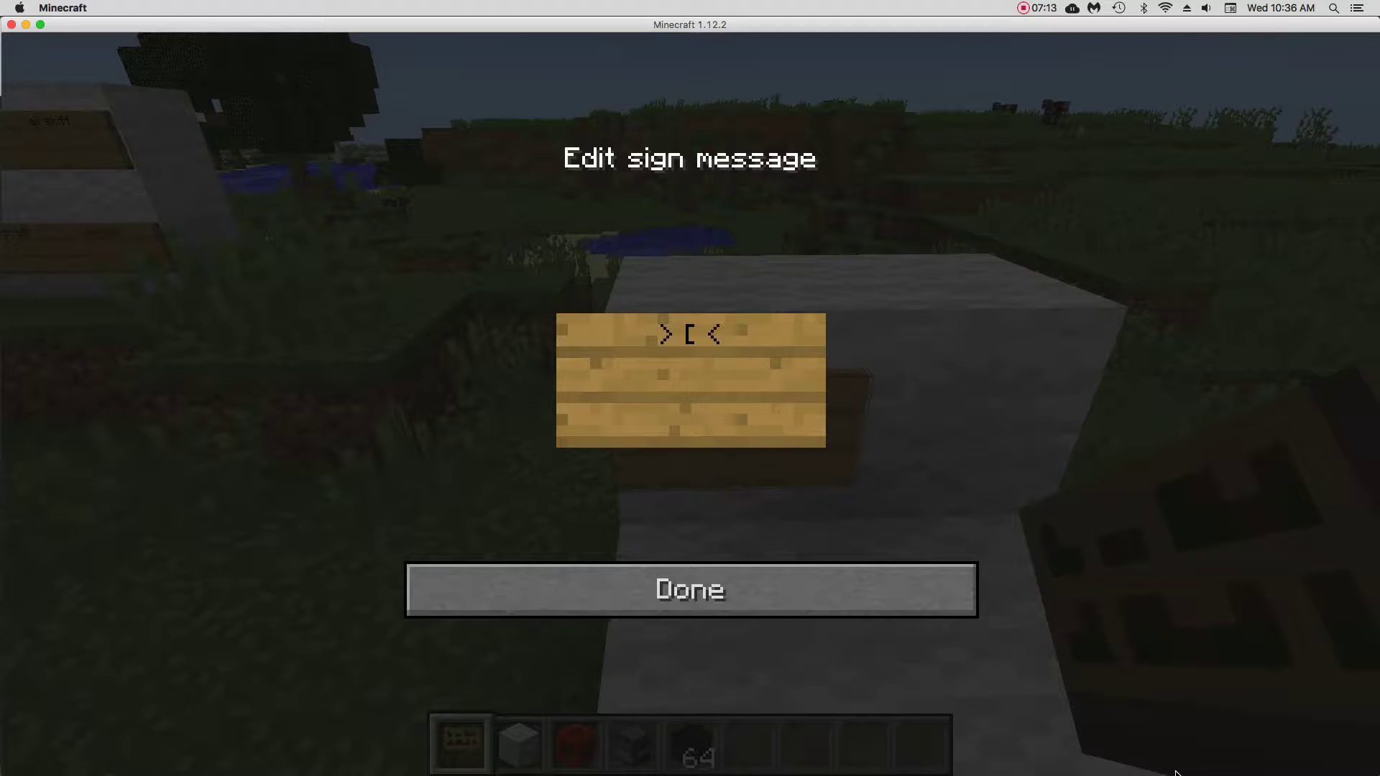
type("h")
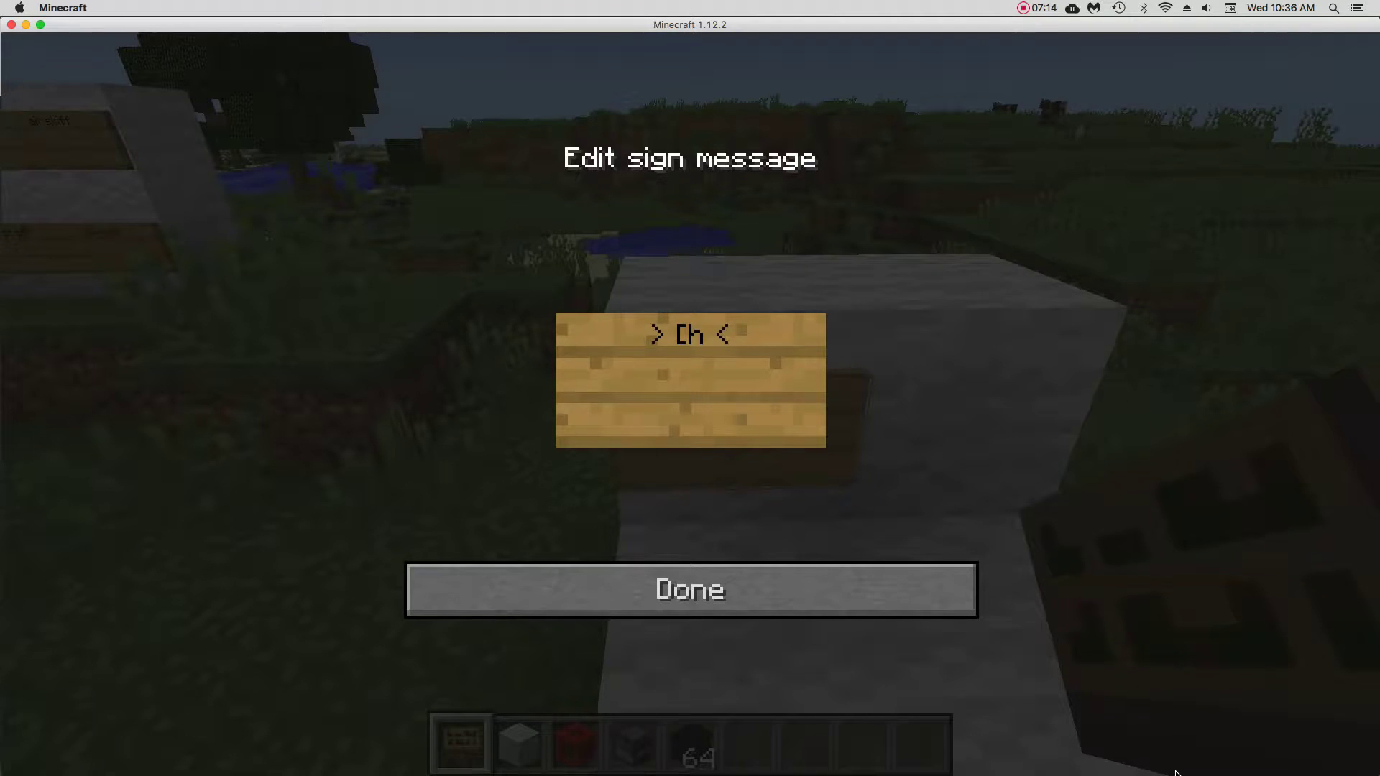
type("el")
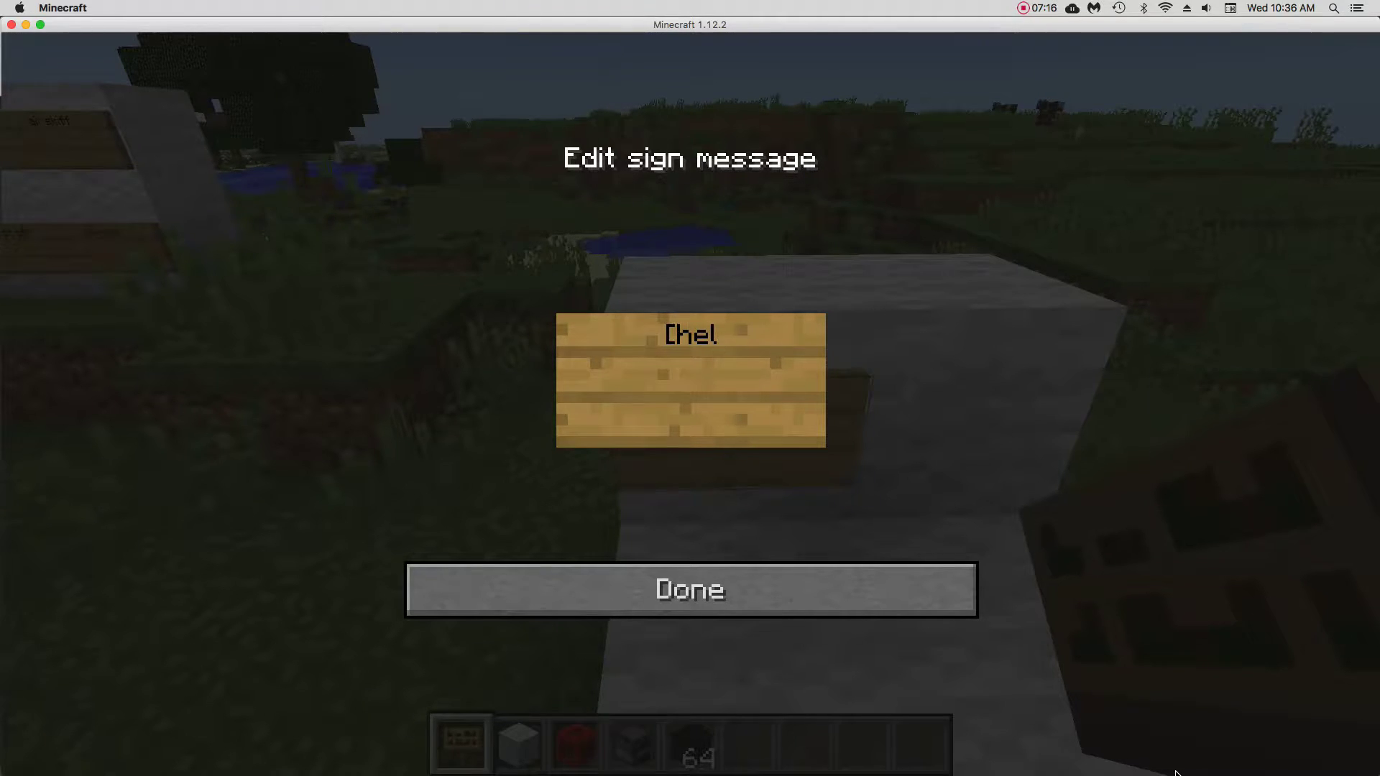
type("m")
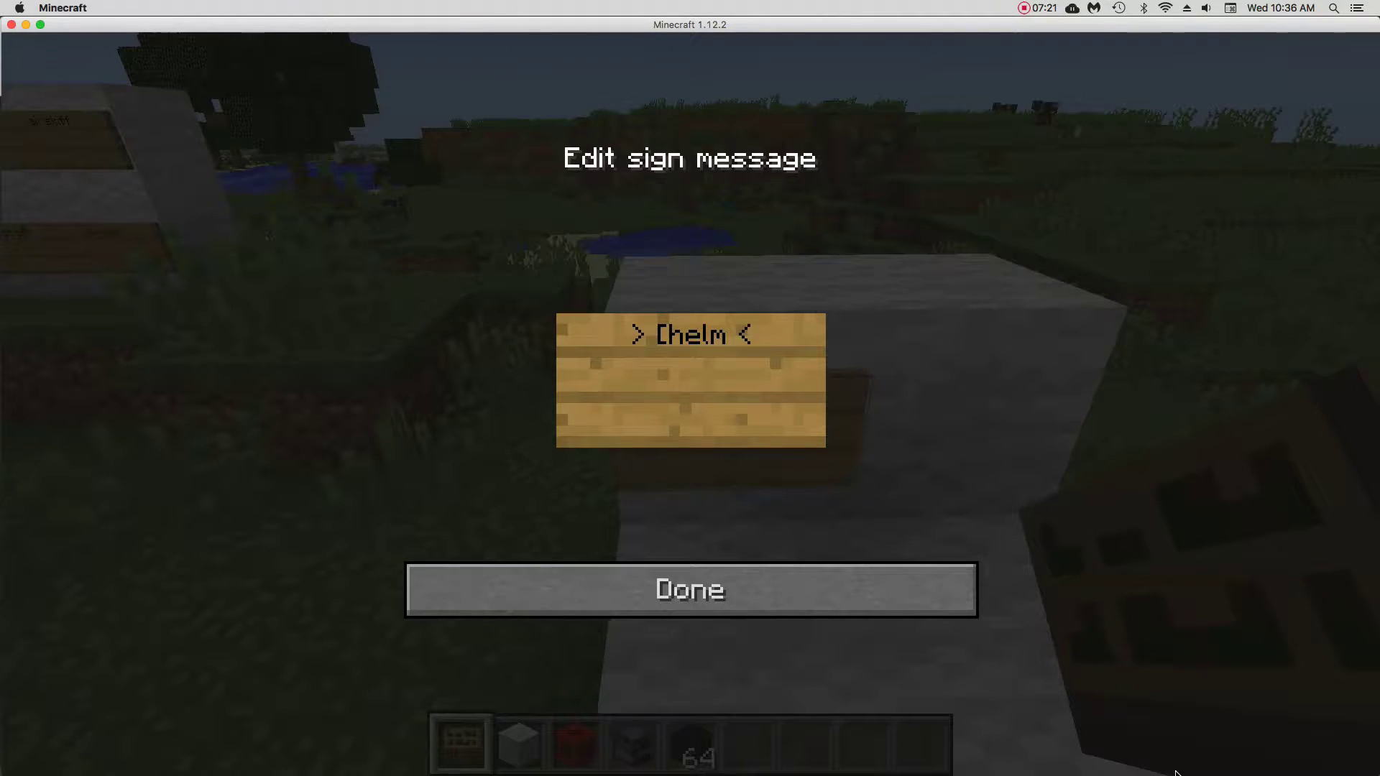
left_click(688, 590)
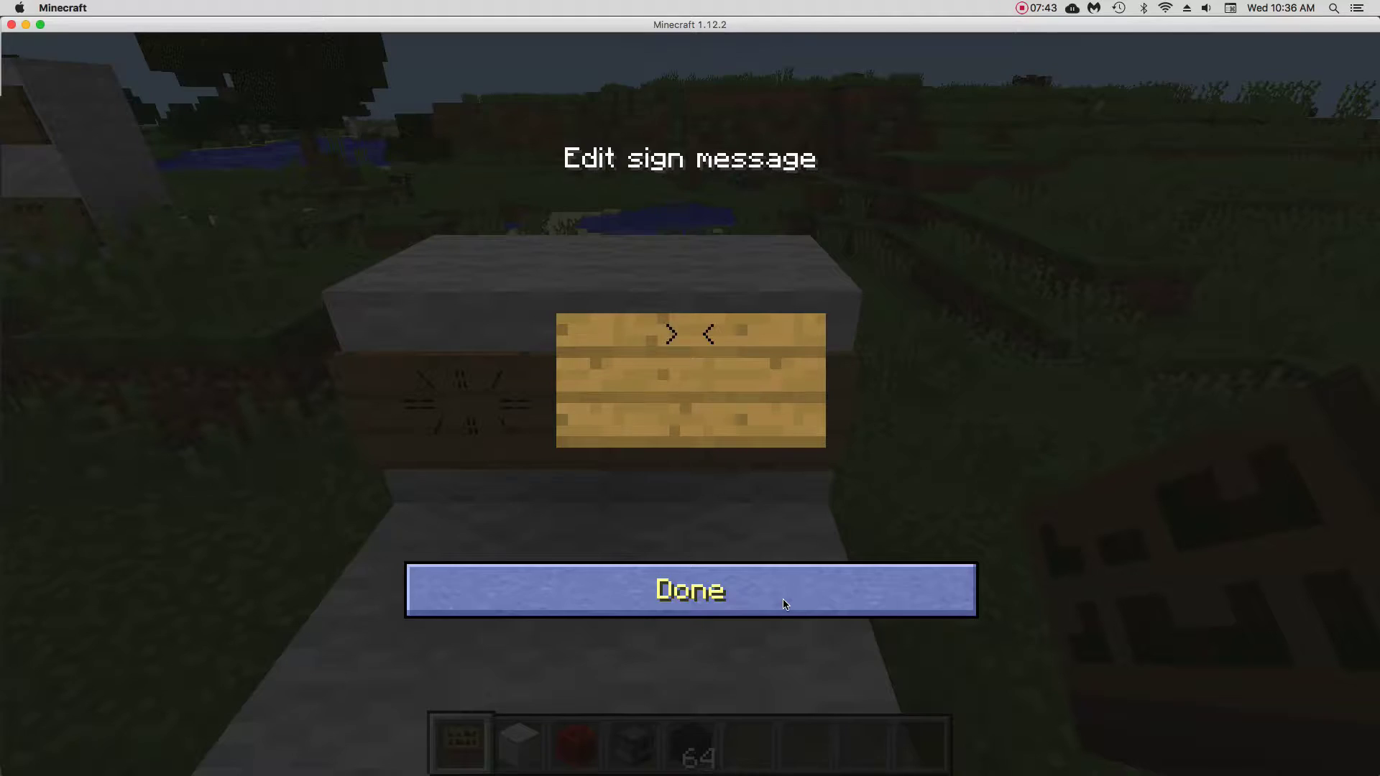
- Write 'aircraft' and 'release' signs on the wool craft and confirm each
type("aircraf")
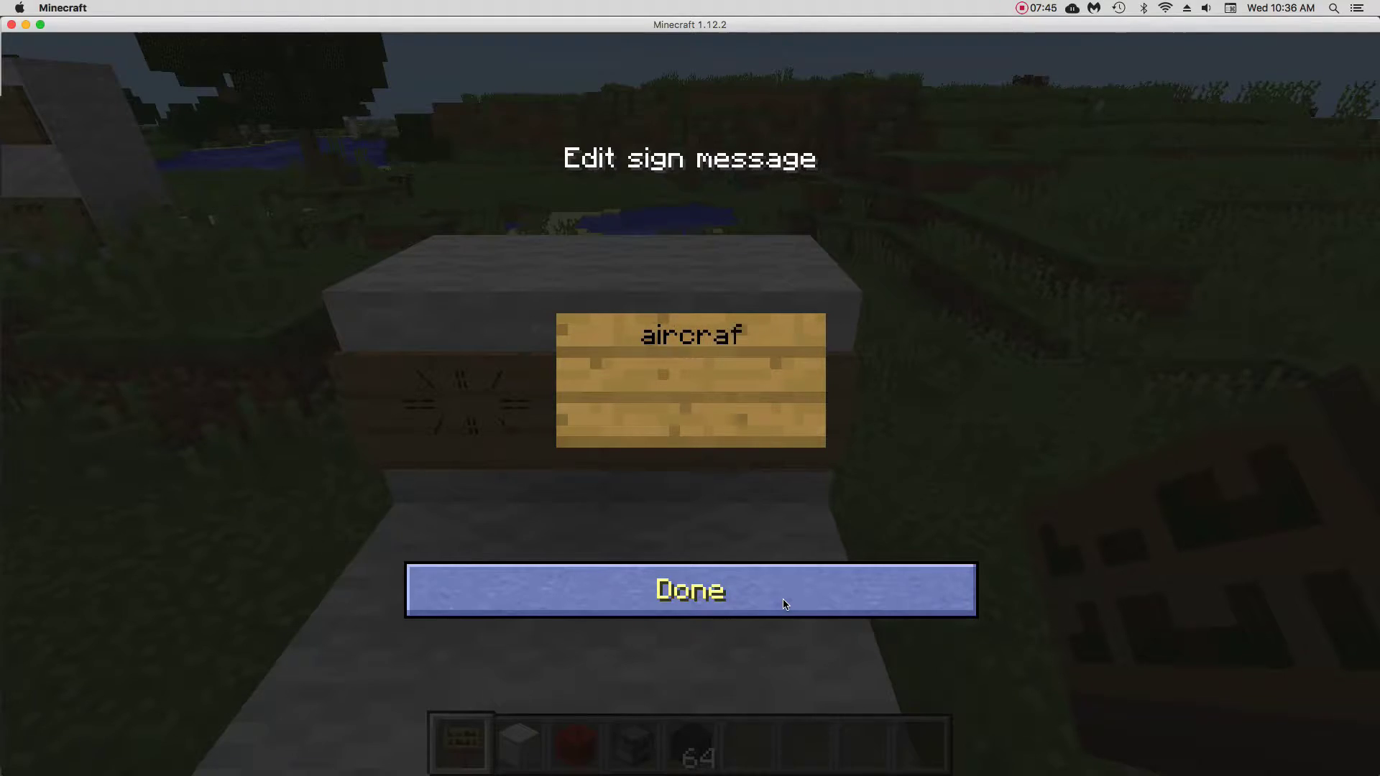
left_click(688, 589)
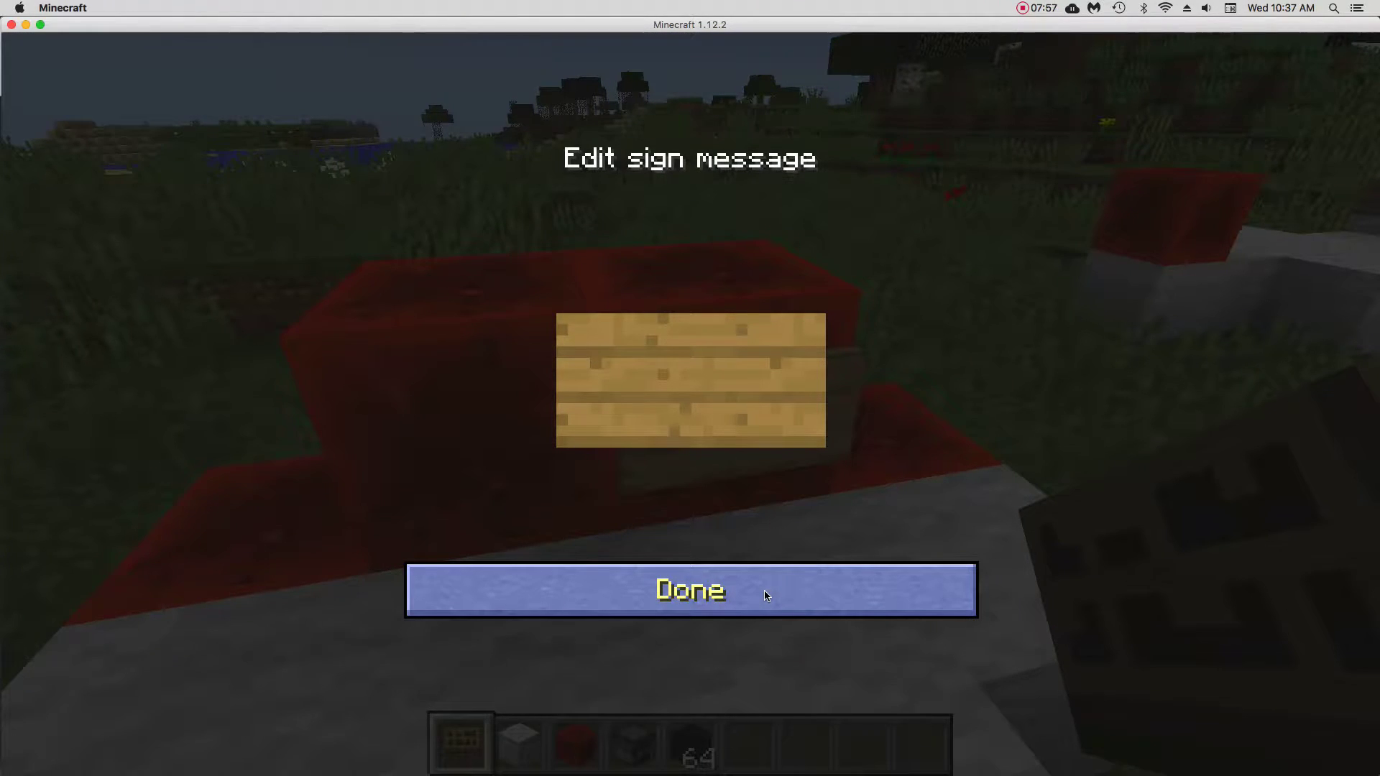
type("rele")
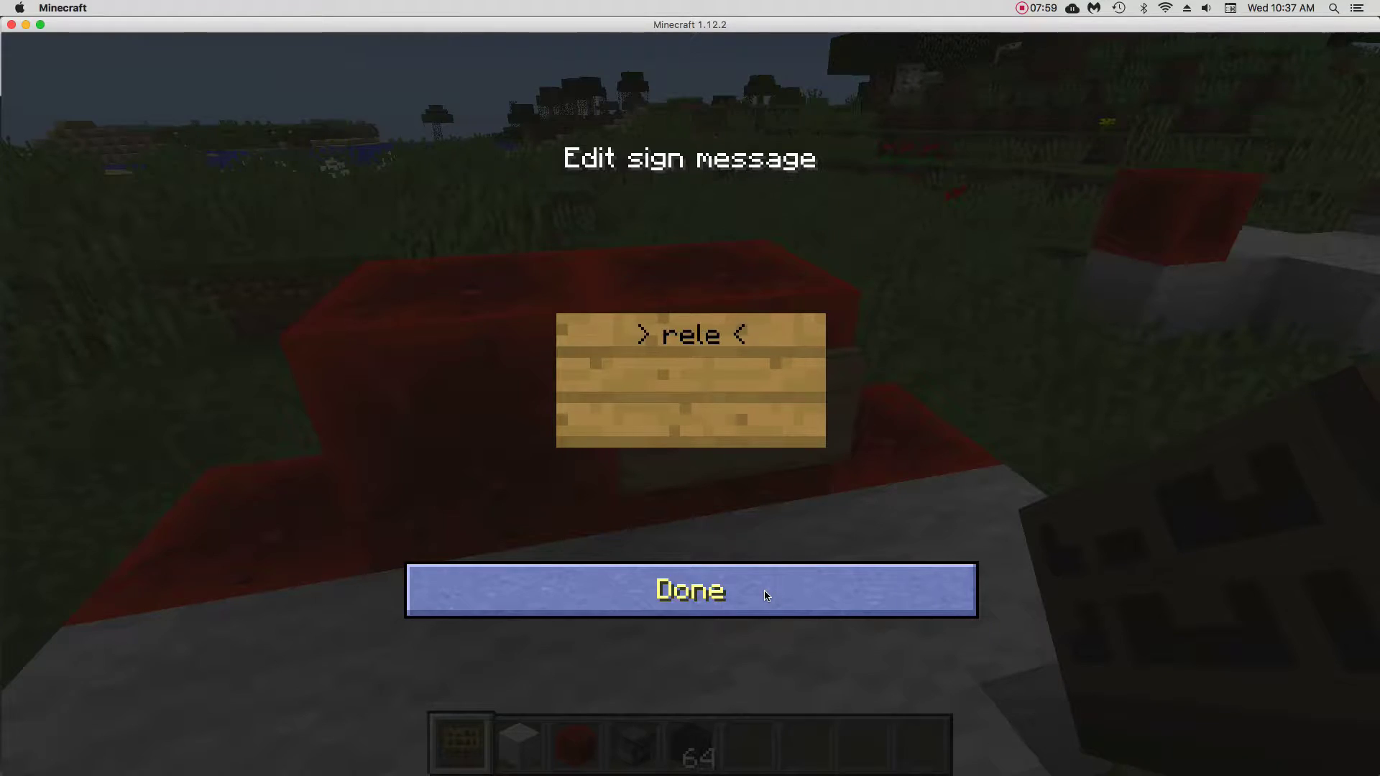
type("ase")
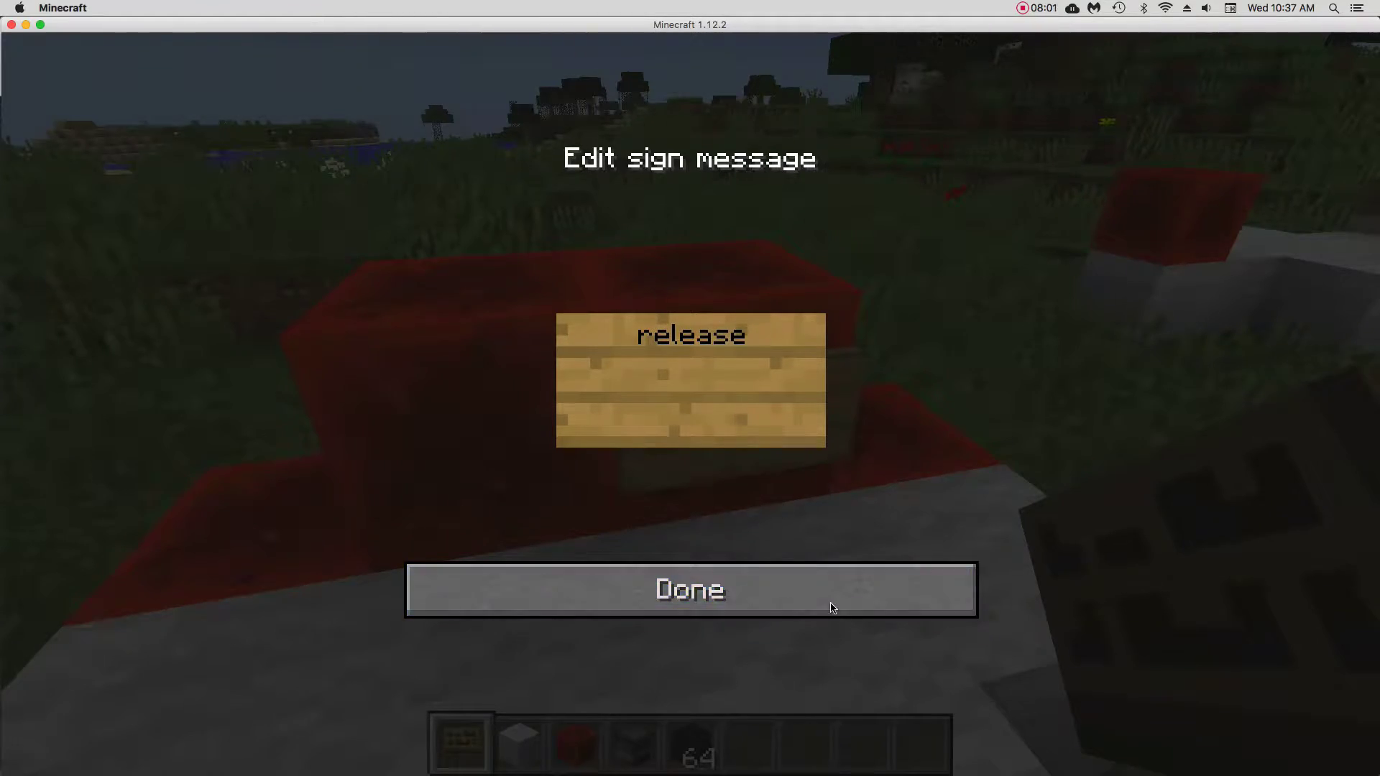
left_click(689, 590)
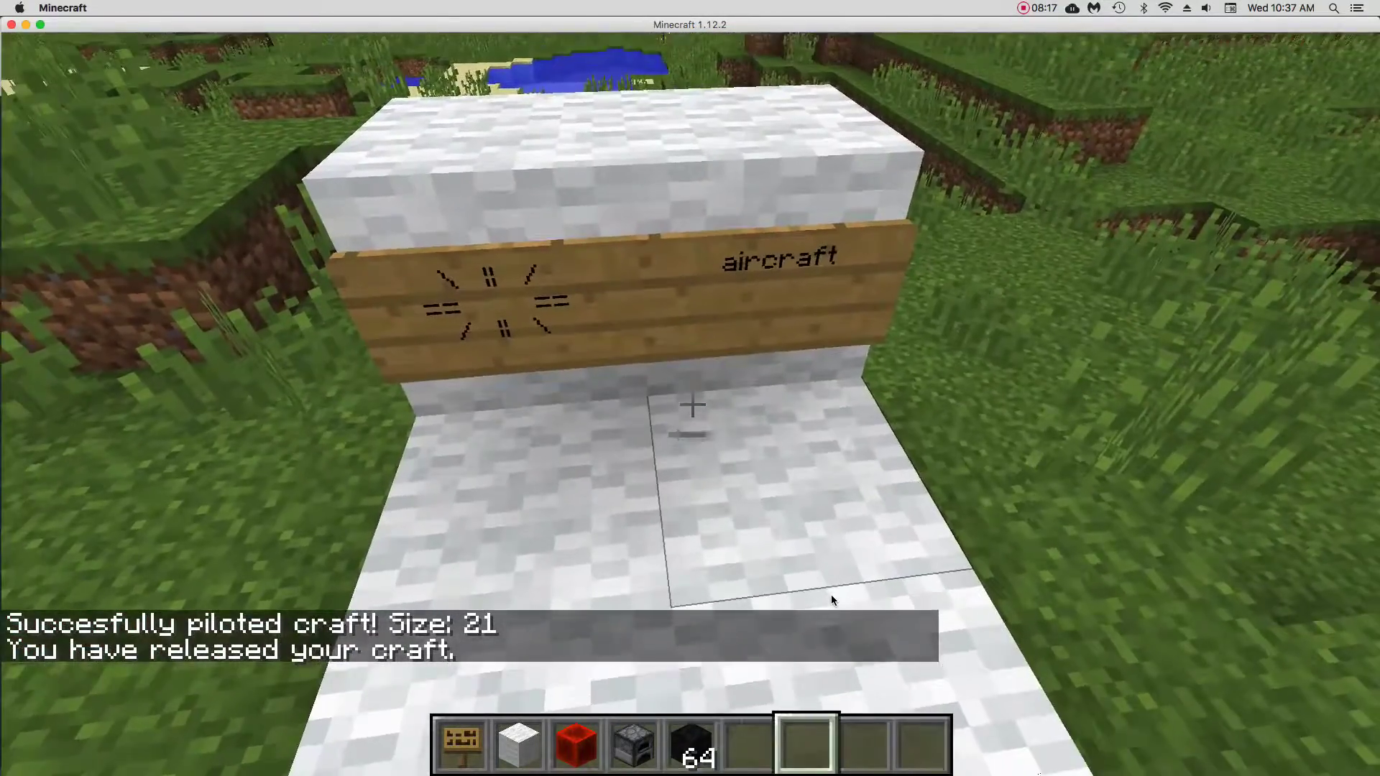
- Grab a building item from the creative Building Blocks tab into the hotbar
key("e")
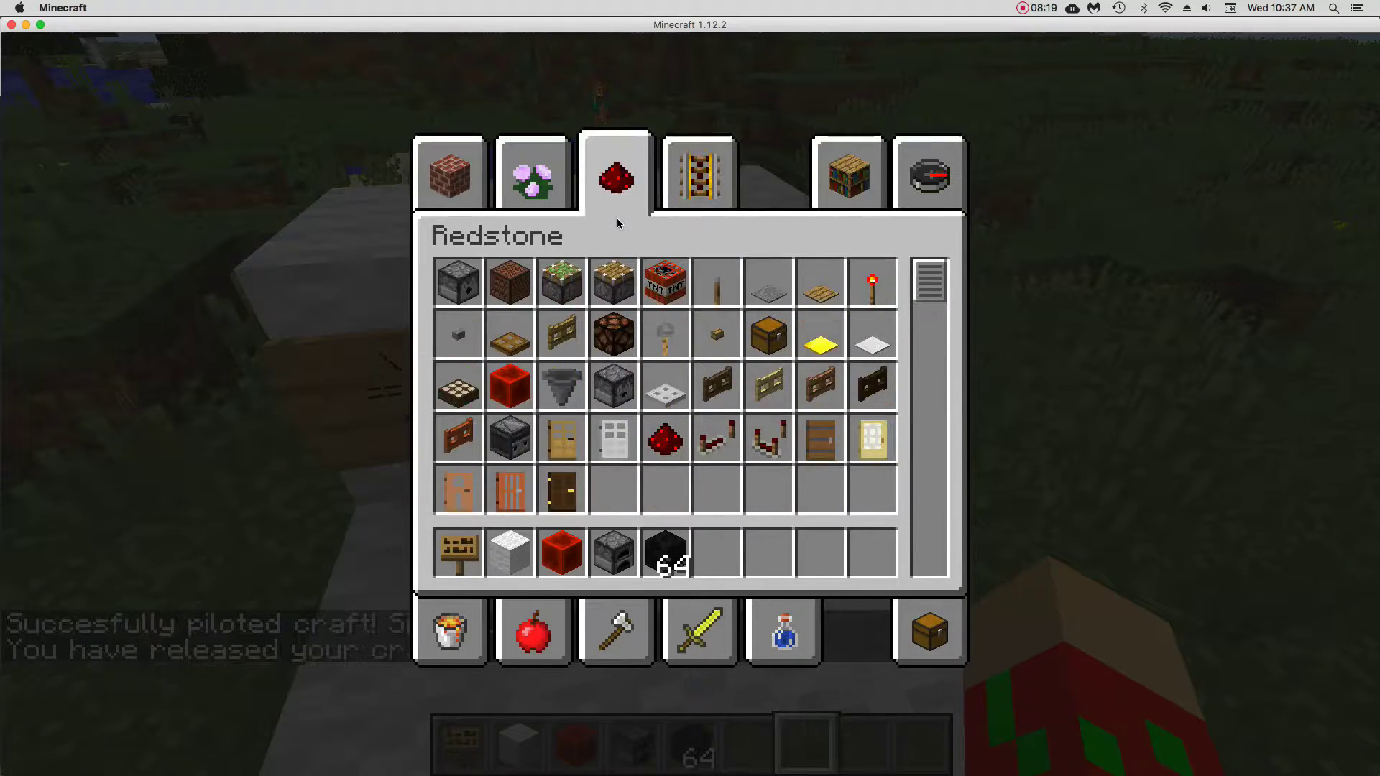
left_click(449, 171)
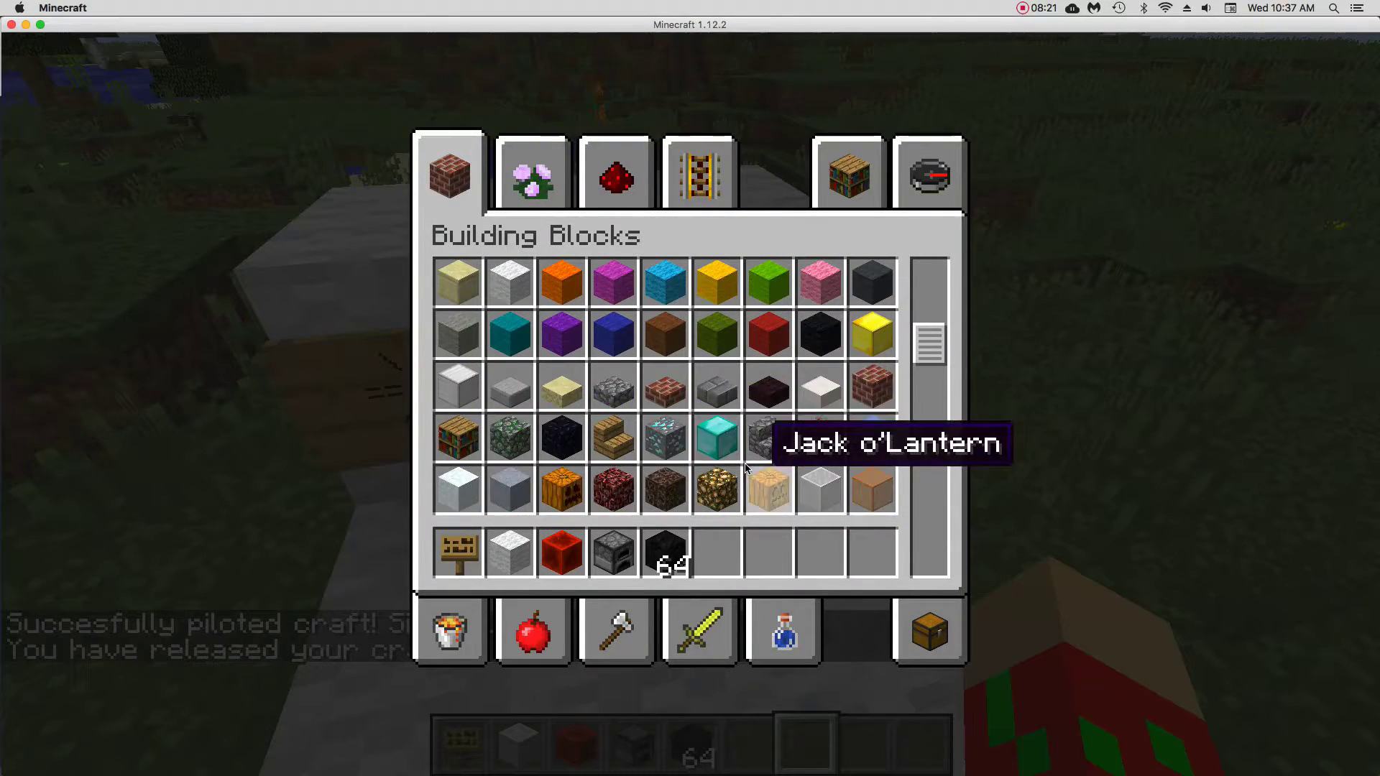
left_click(450, 631)
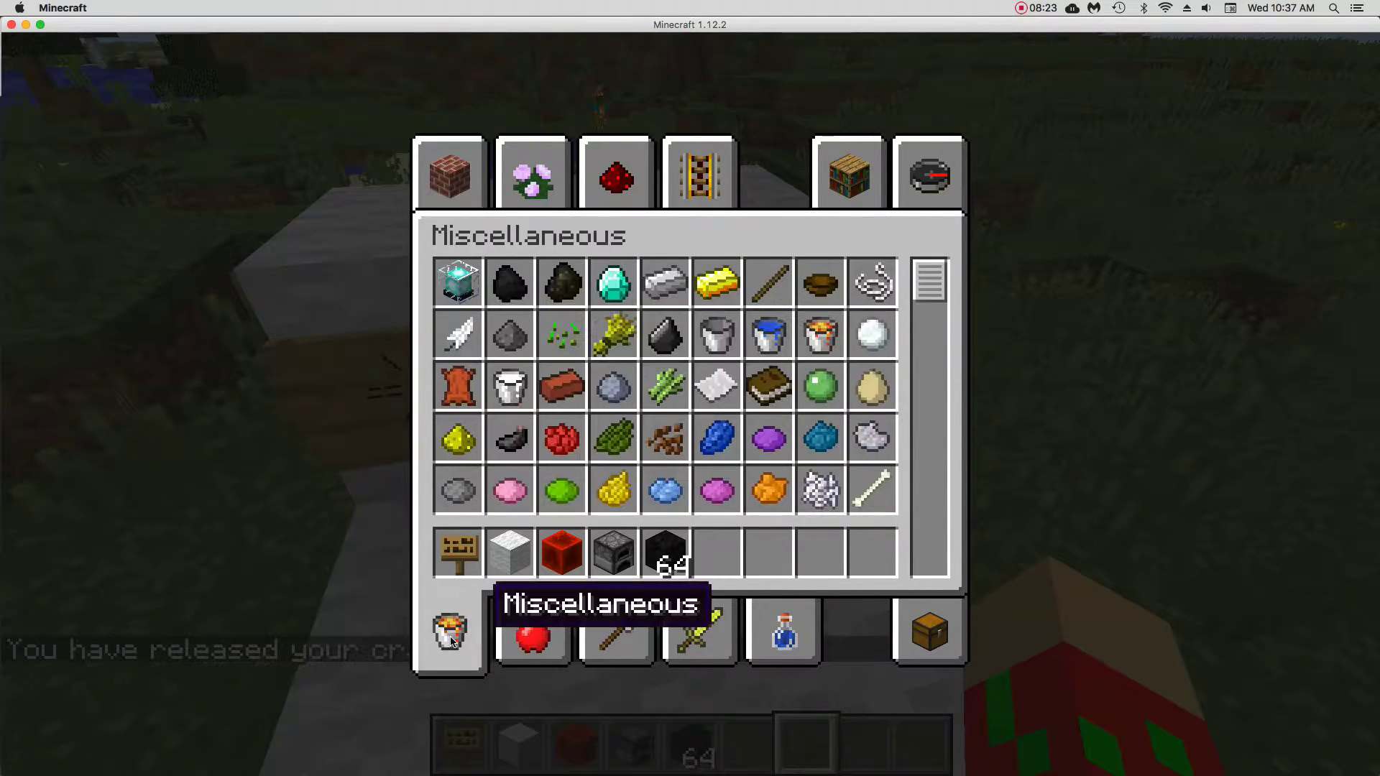
key("escape")
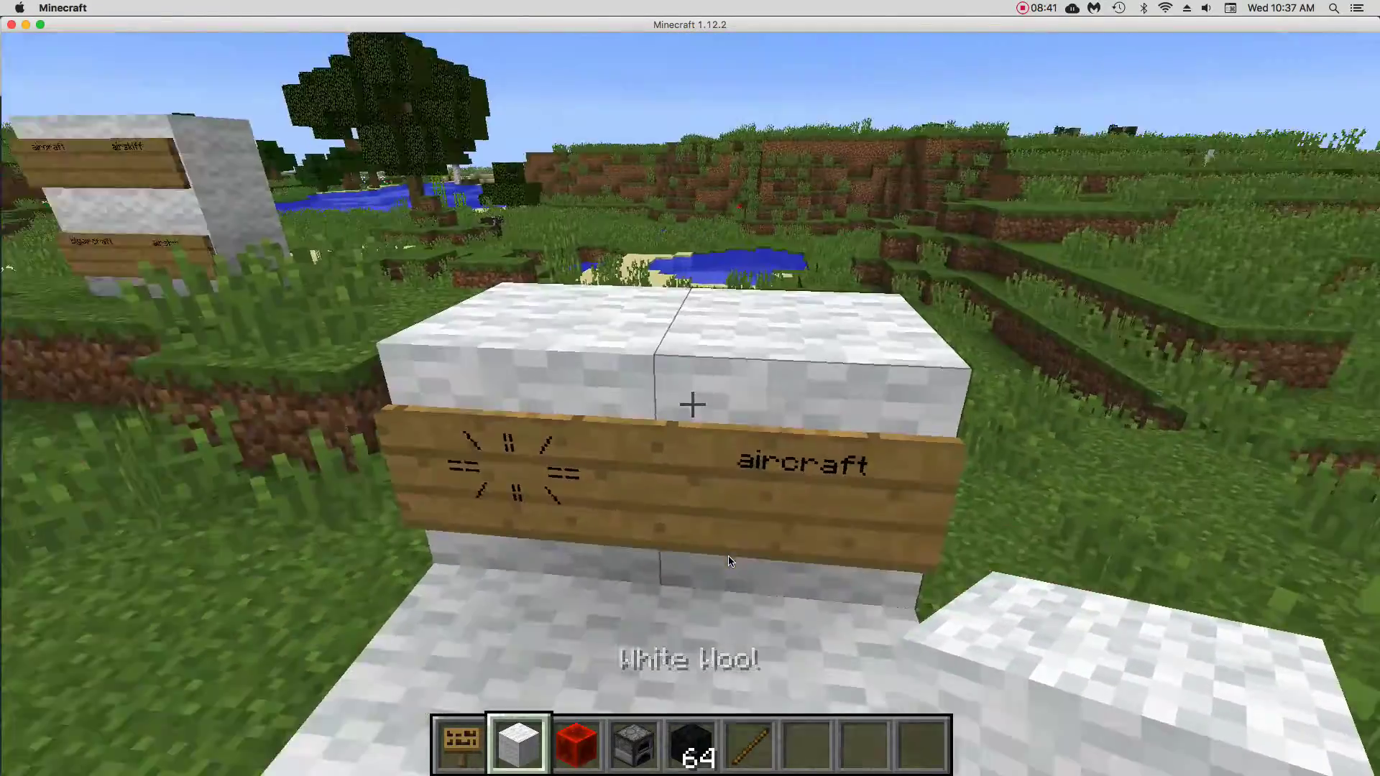
- Check the inventory, then write the cruise: OFF sign on the wool aircraft
key("e")
type("cruise: OFF")
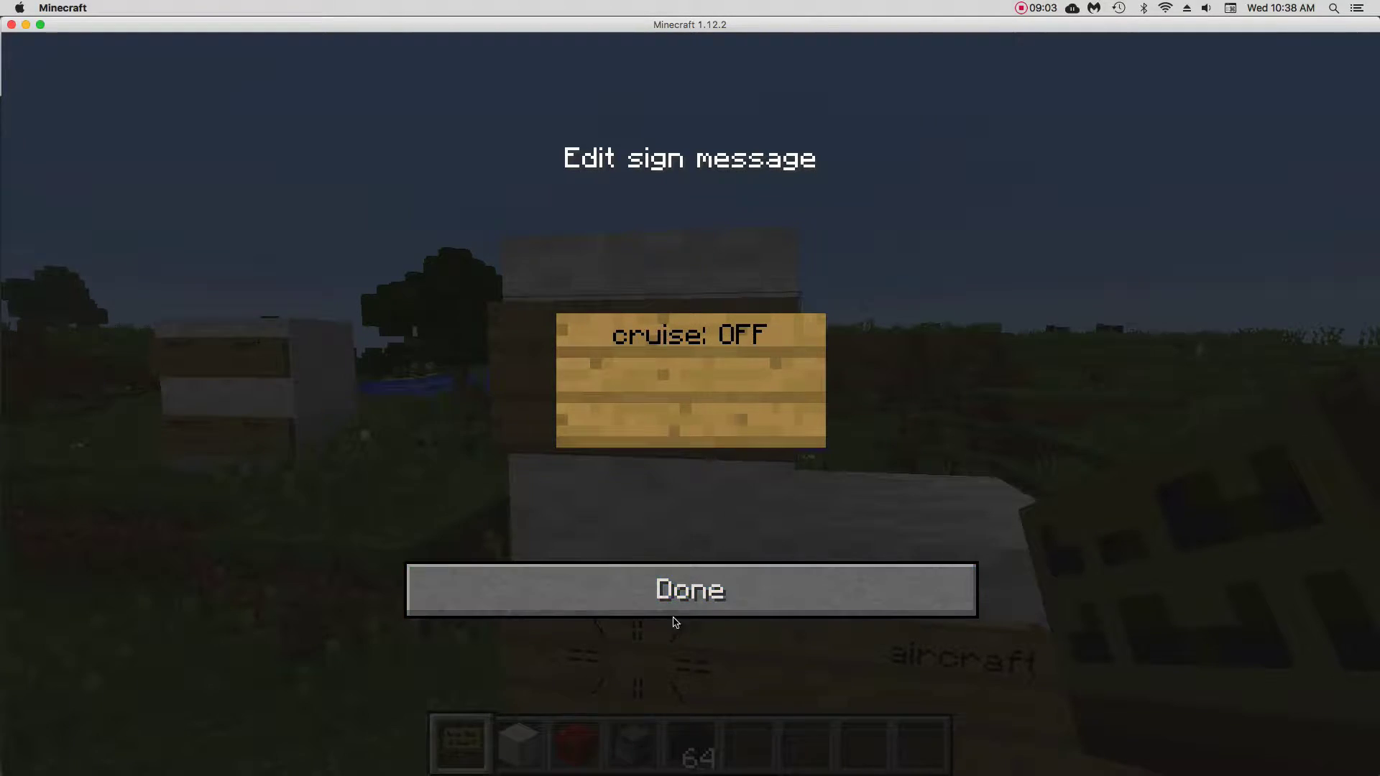
left_click(689, 590)
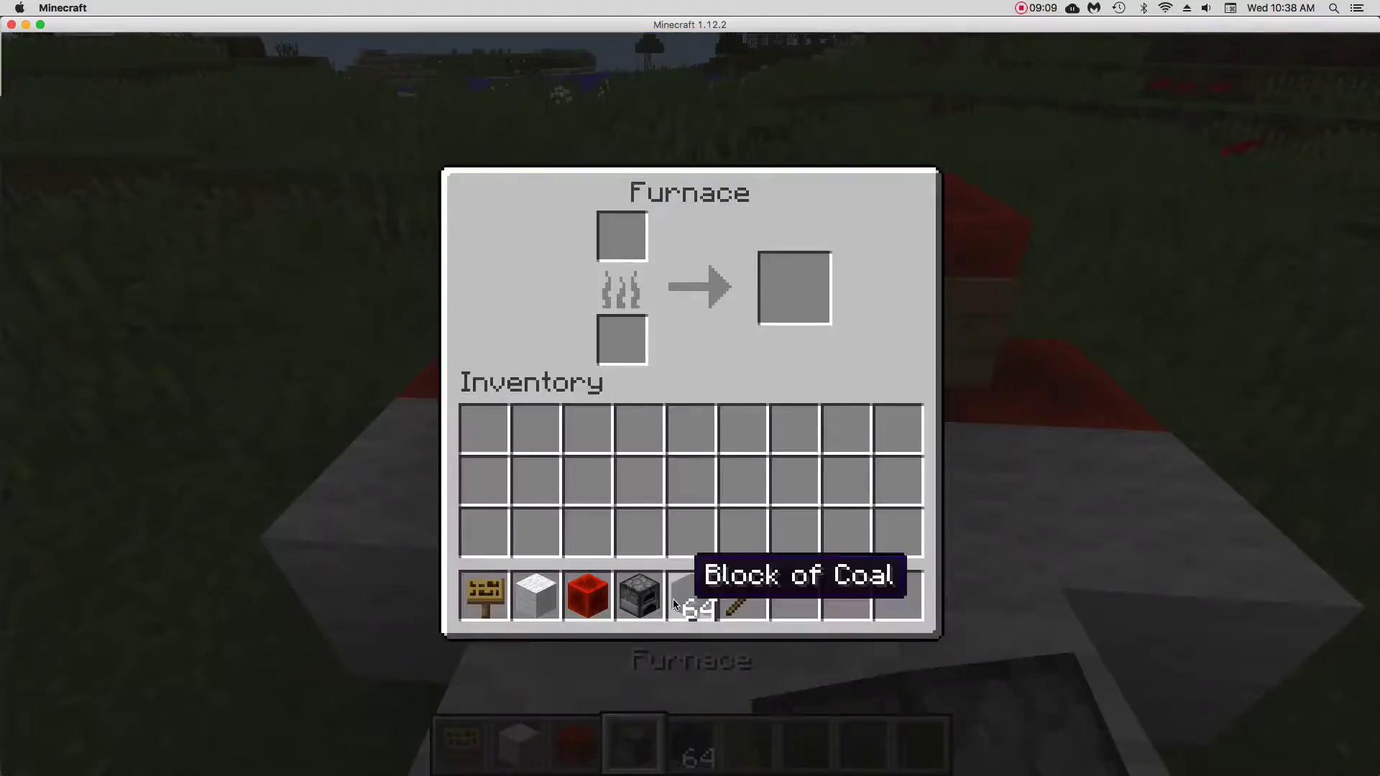
- Leave the furnace screen after loading the coal-block stack as fuel
key("Escape")
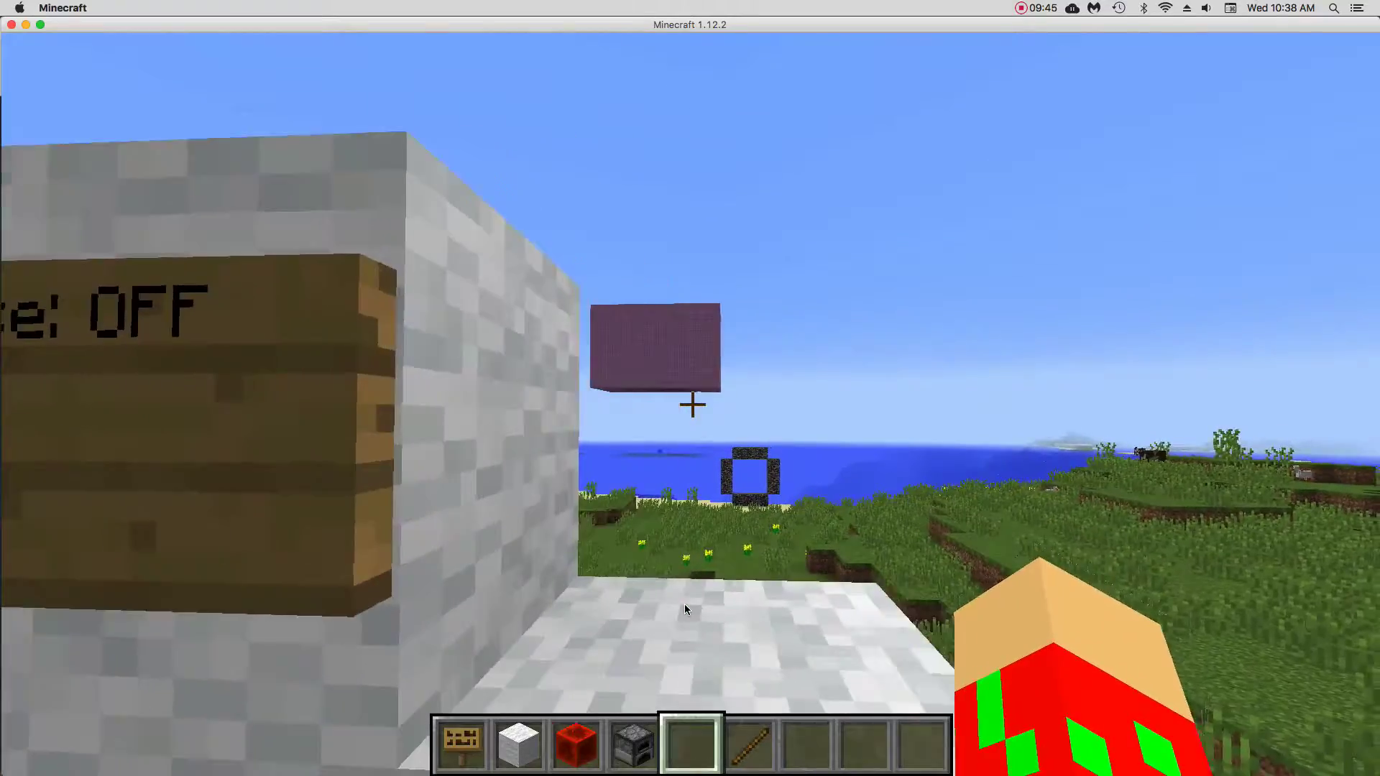
mouse_move(690, 406)
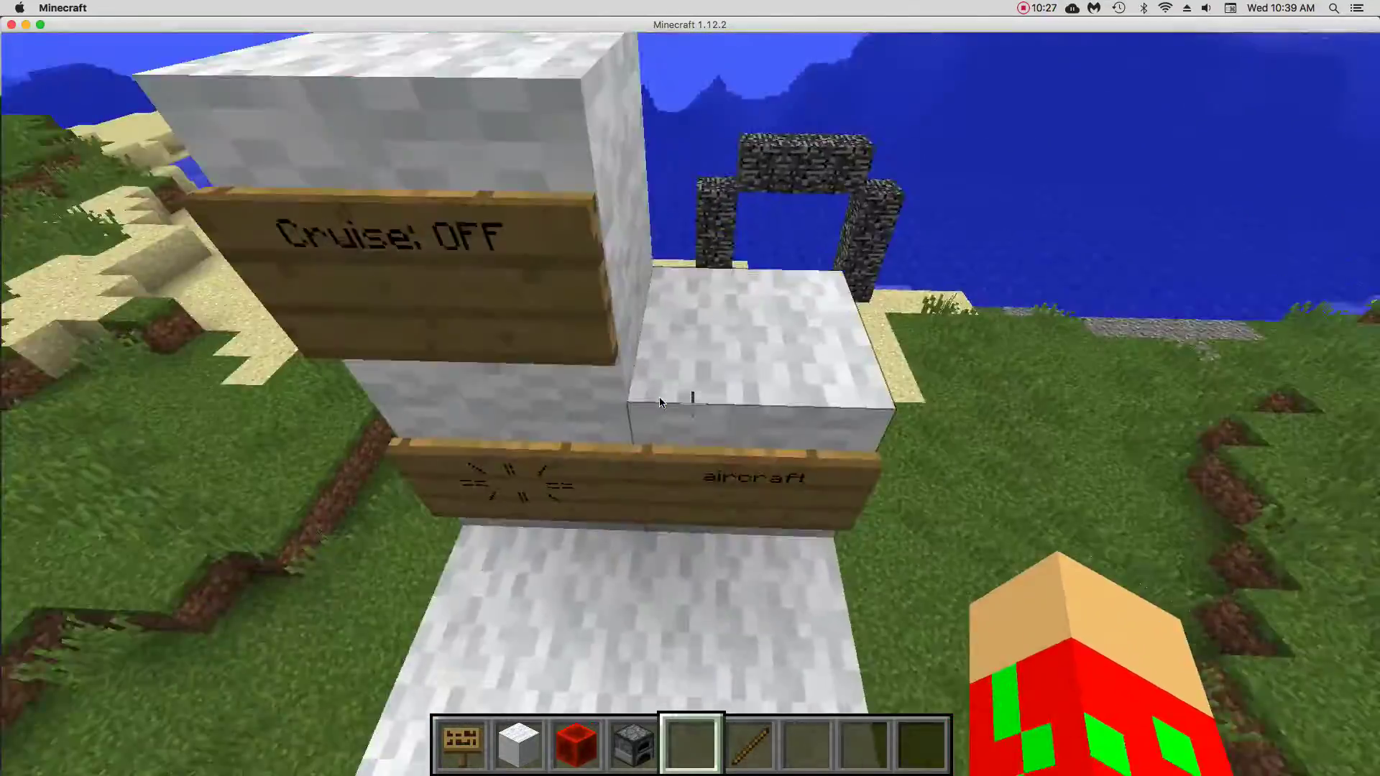
mouse_move(690, 404)
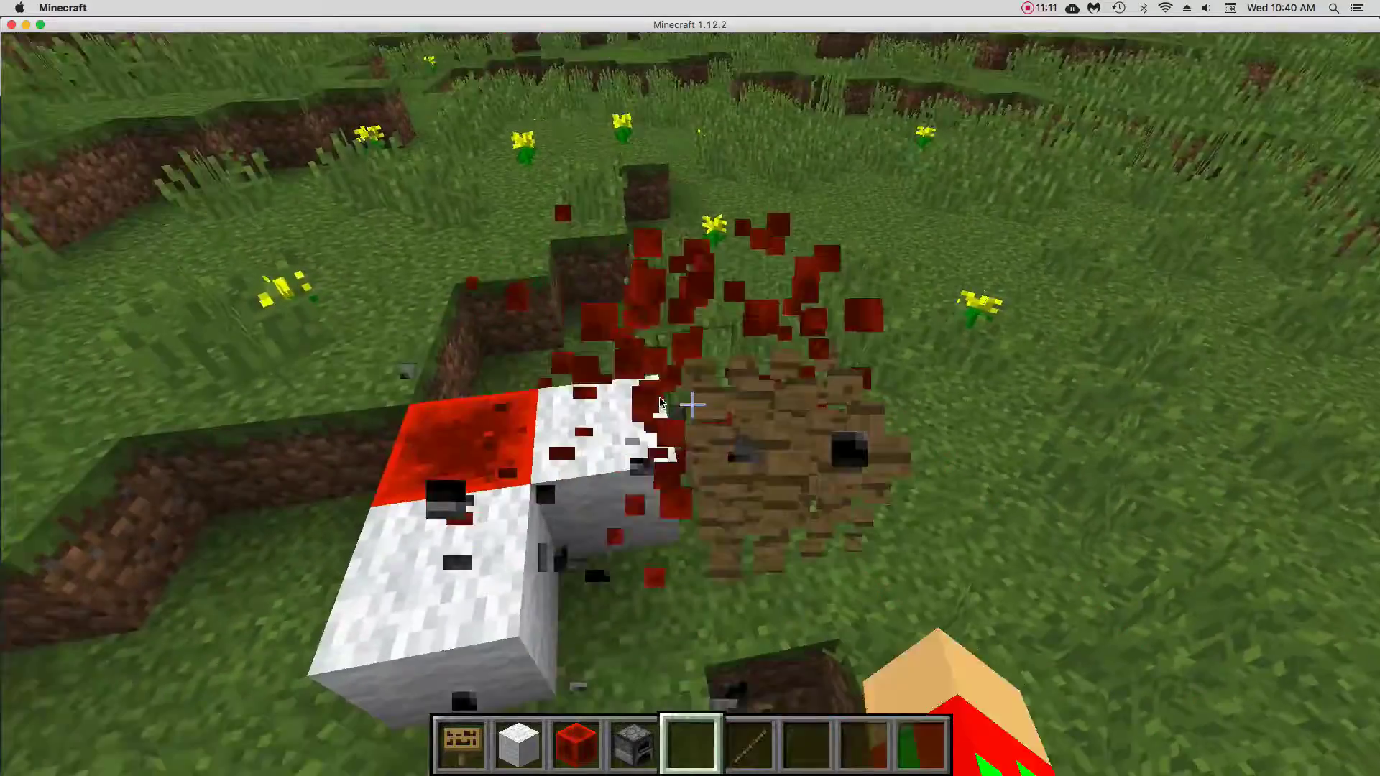
- Bring up the creative item inventory after dismantling the wool aircraft
key("e")
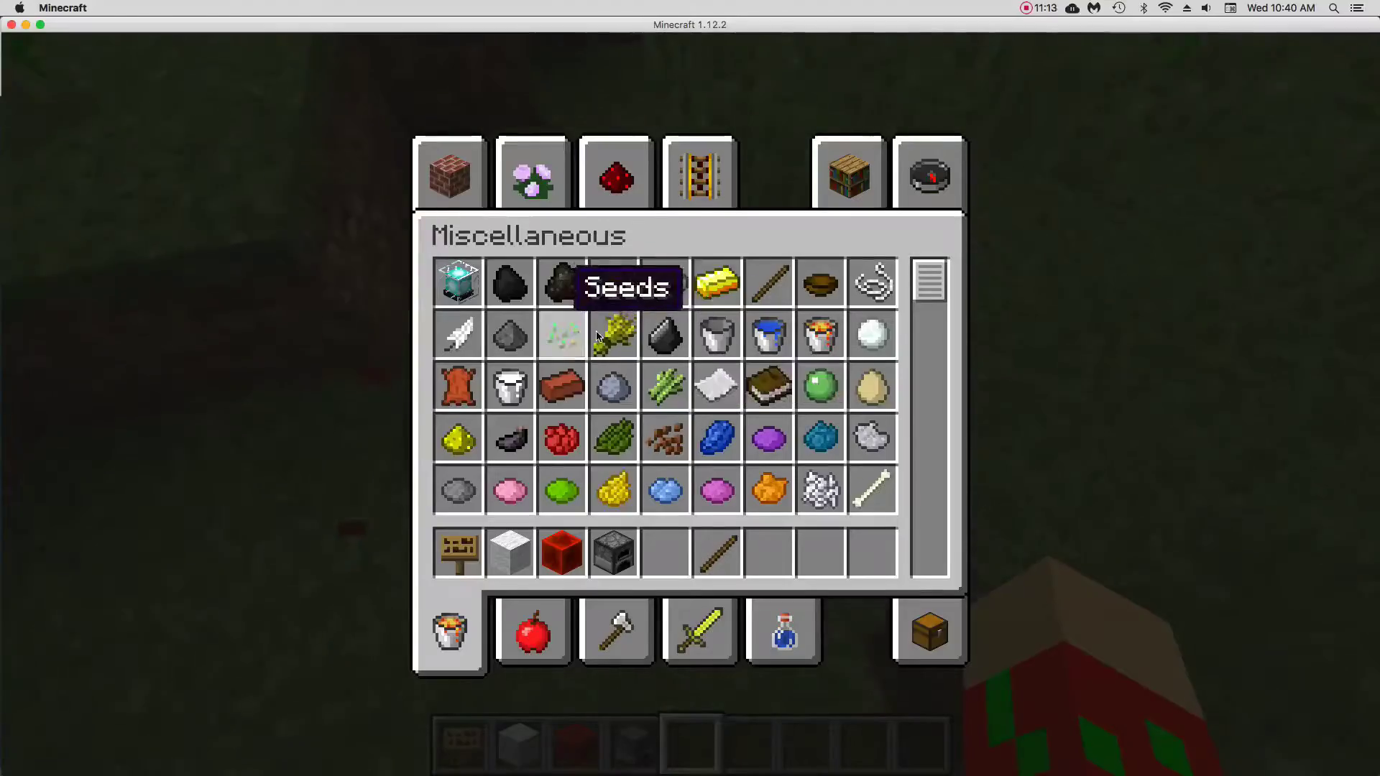
- Search the creative items for 'coal' via the Search Items tab
left_click(449, 172)
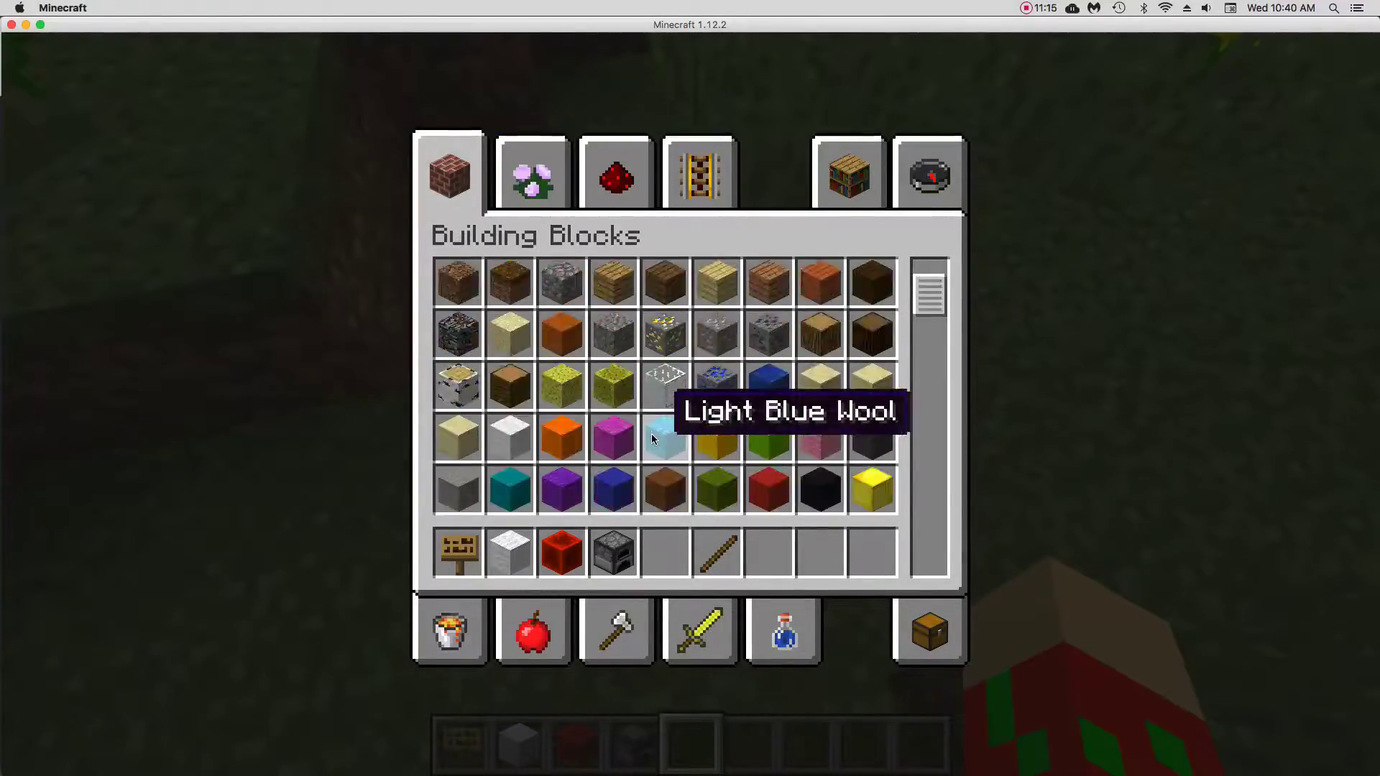
left_click(927, 172)
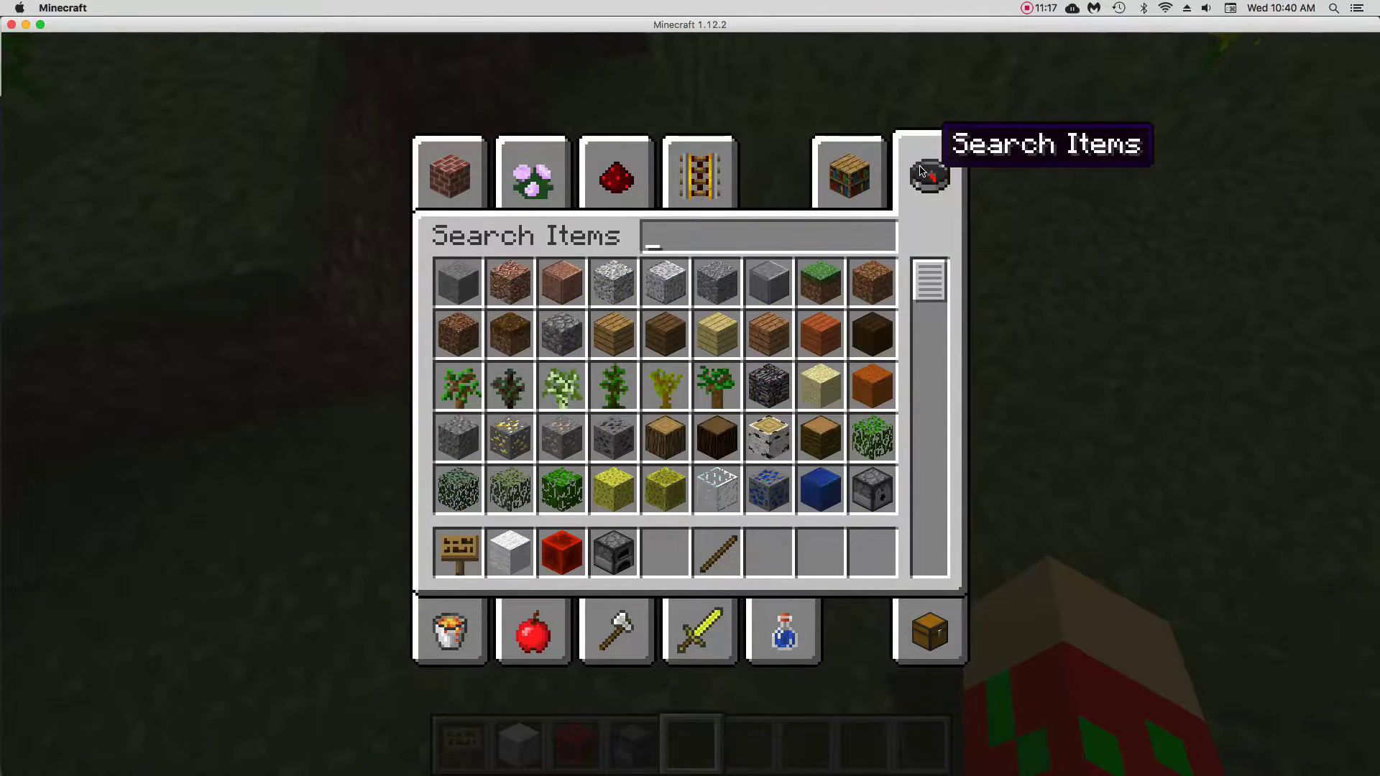
type("coal")
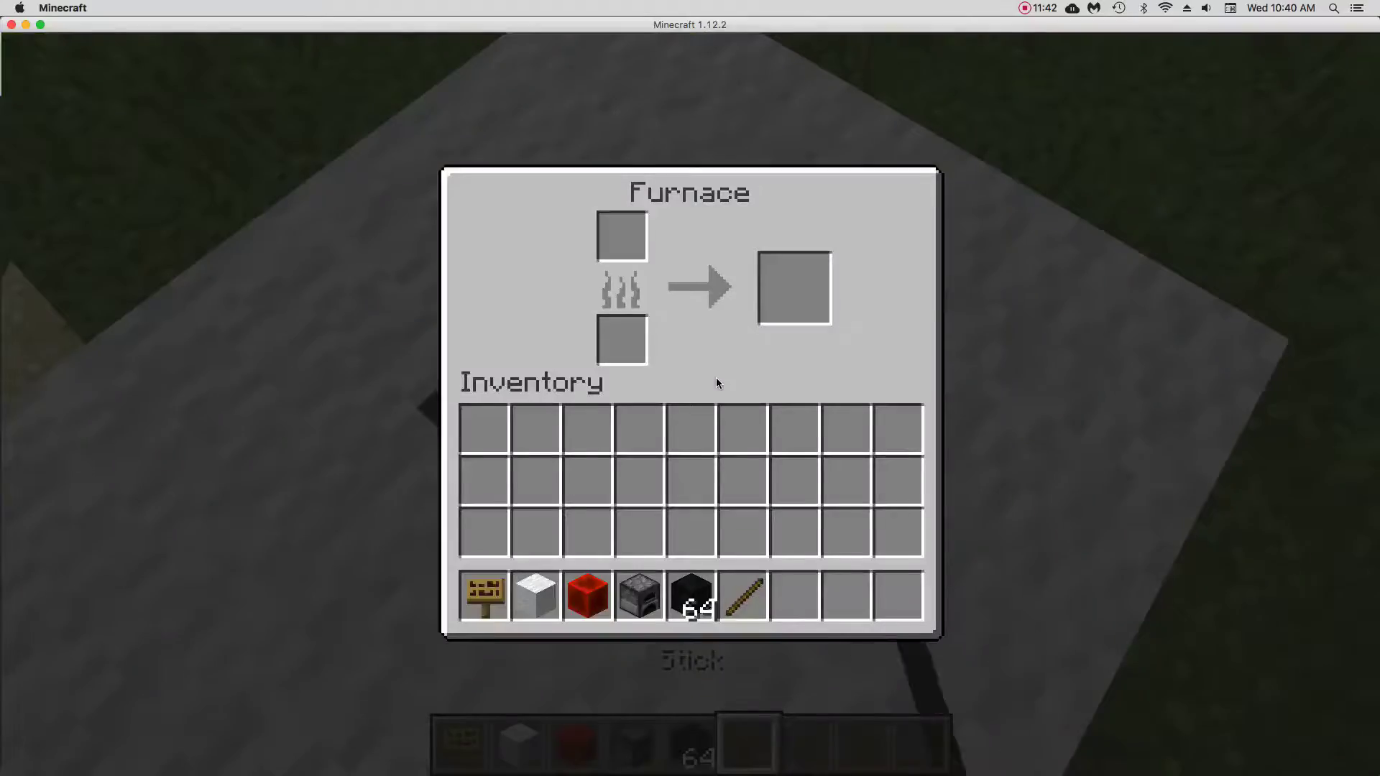
mouse_move(692, 595)
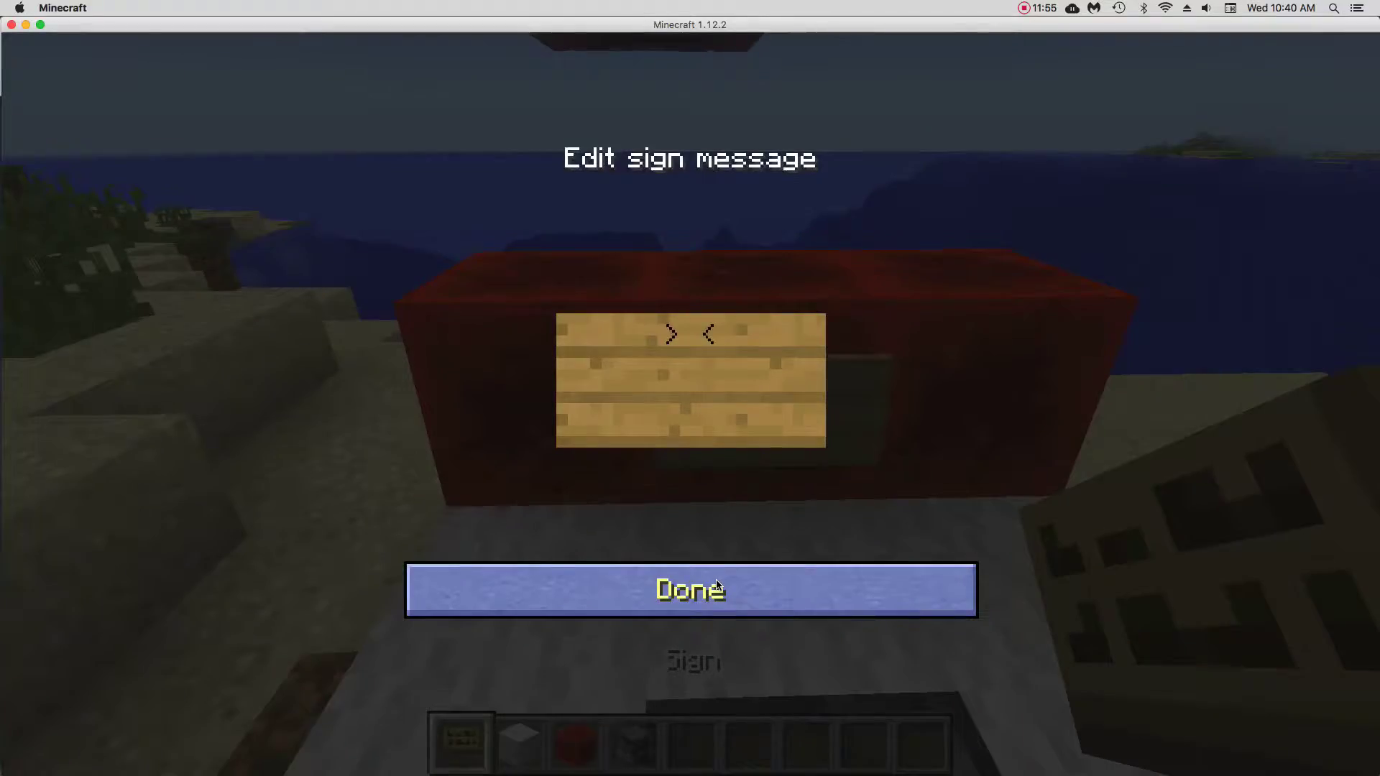
- Write the aircraft helm sign and the cruise: OFF sign on the red craft, confirming each
type("Ch")
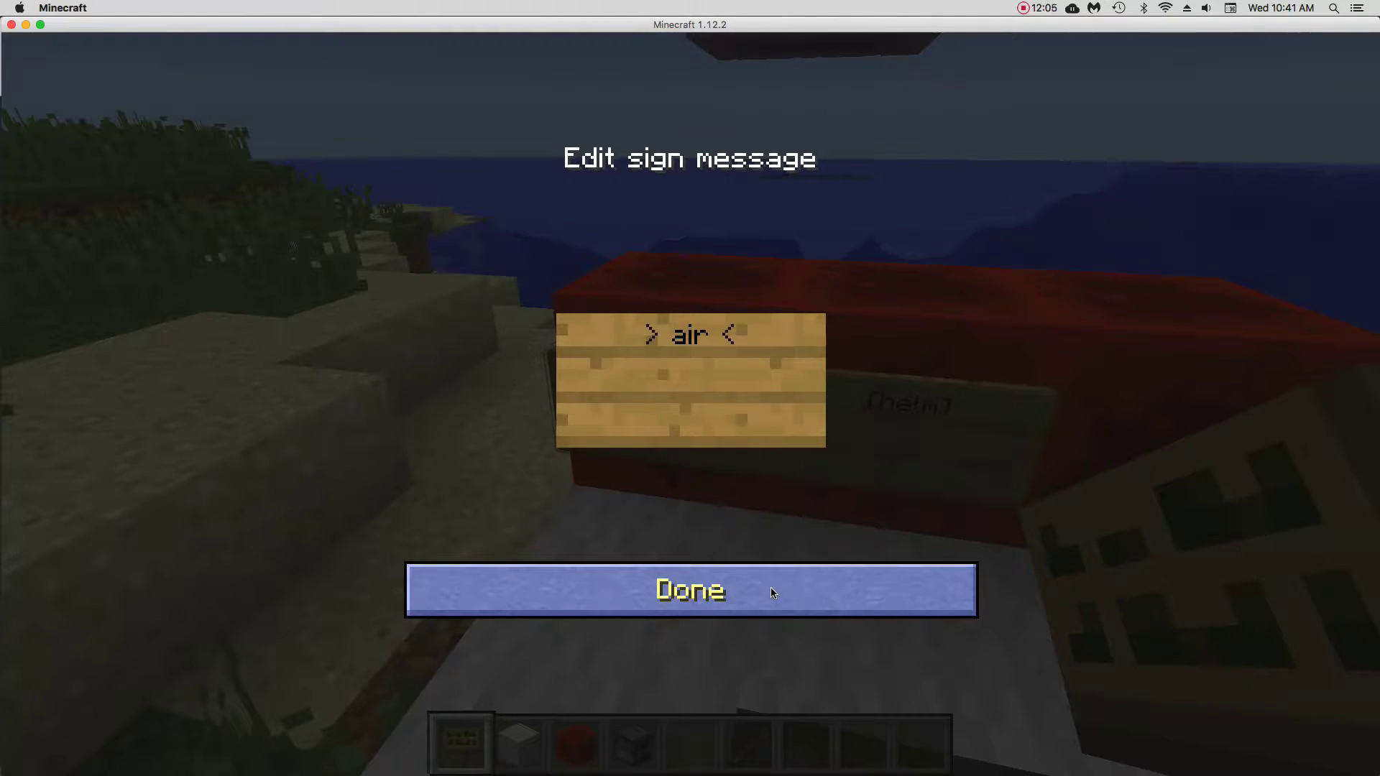
left_click(689, 589)
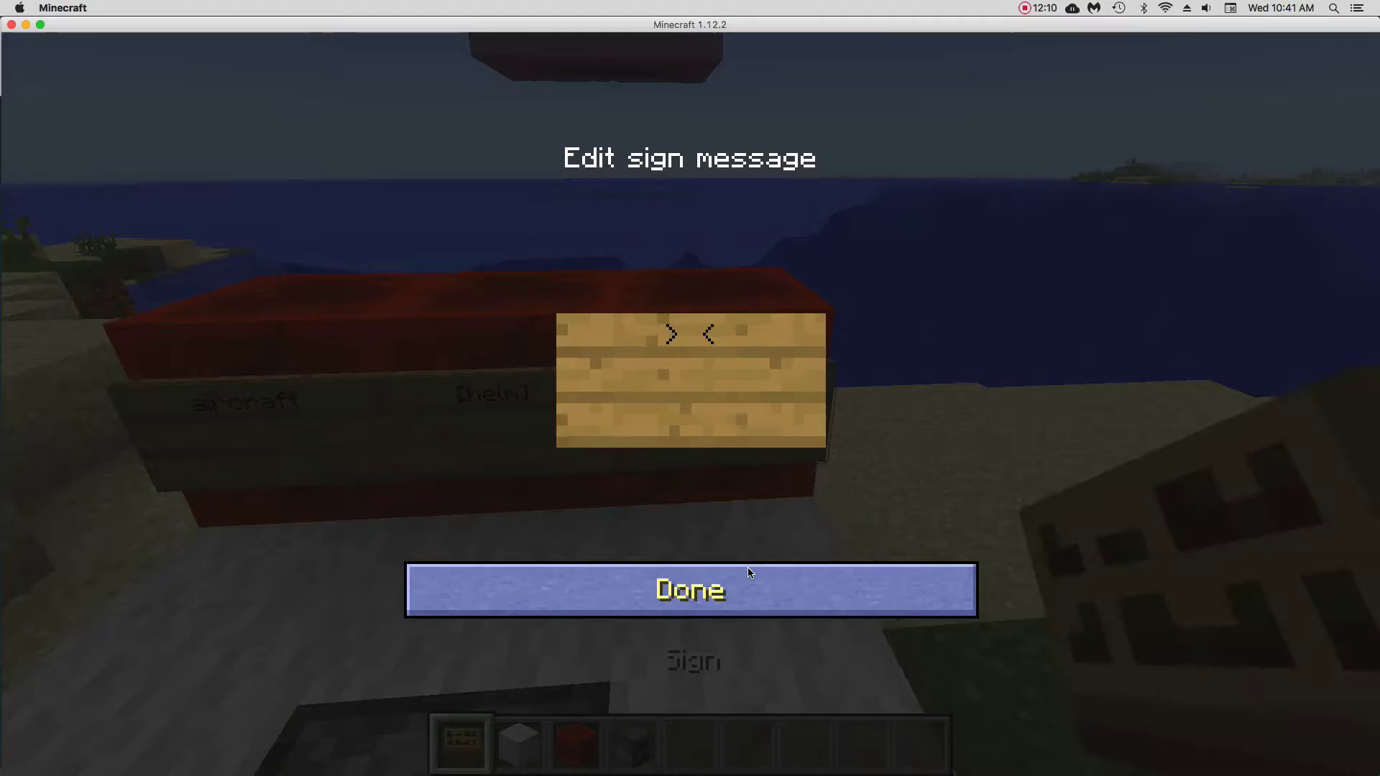
type("x")
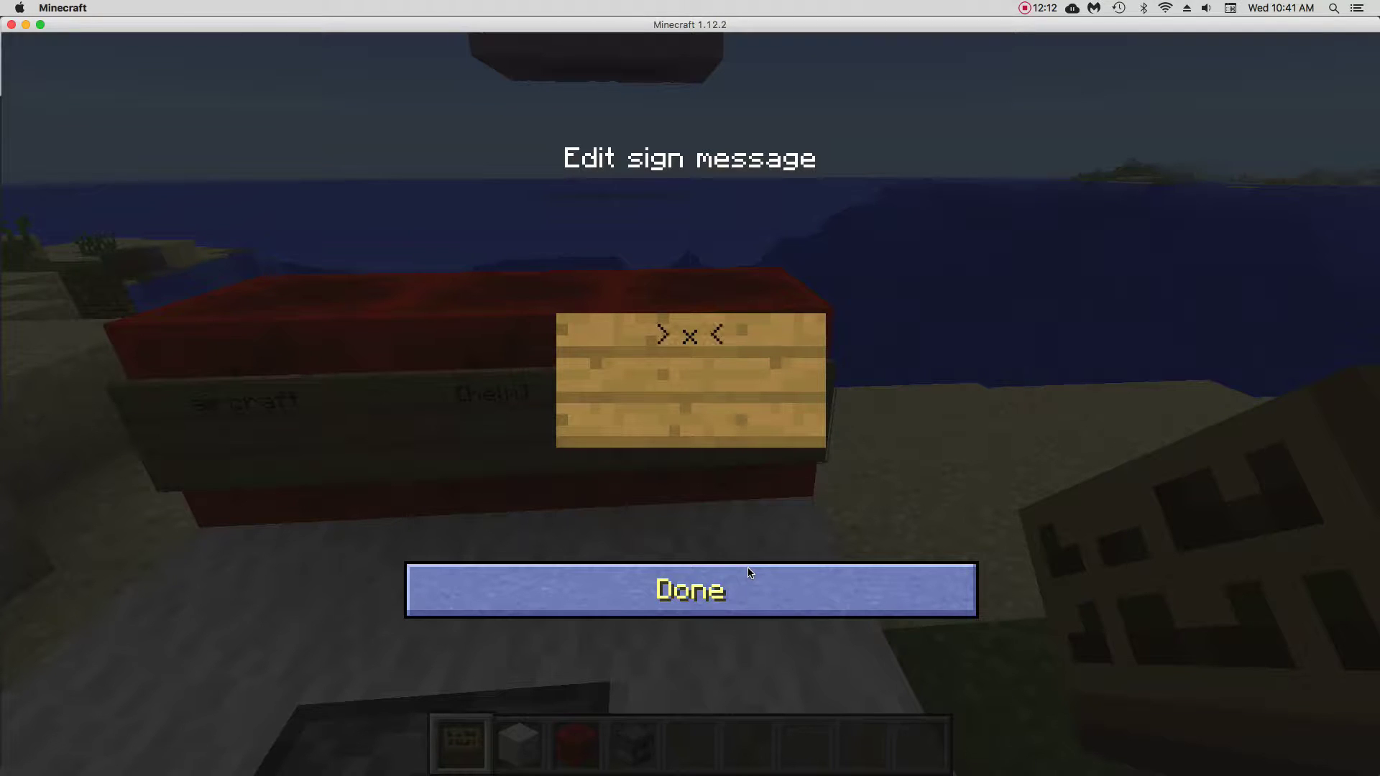
type("xurise: OFF")
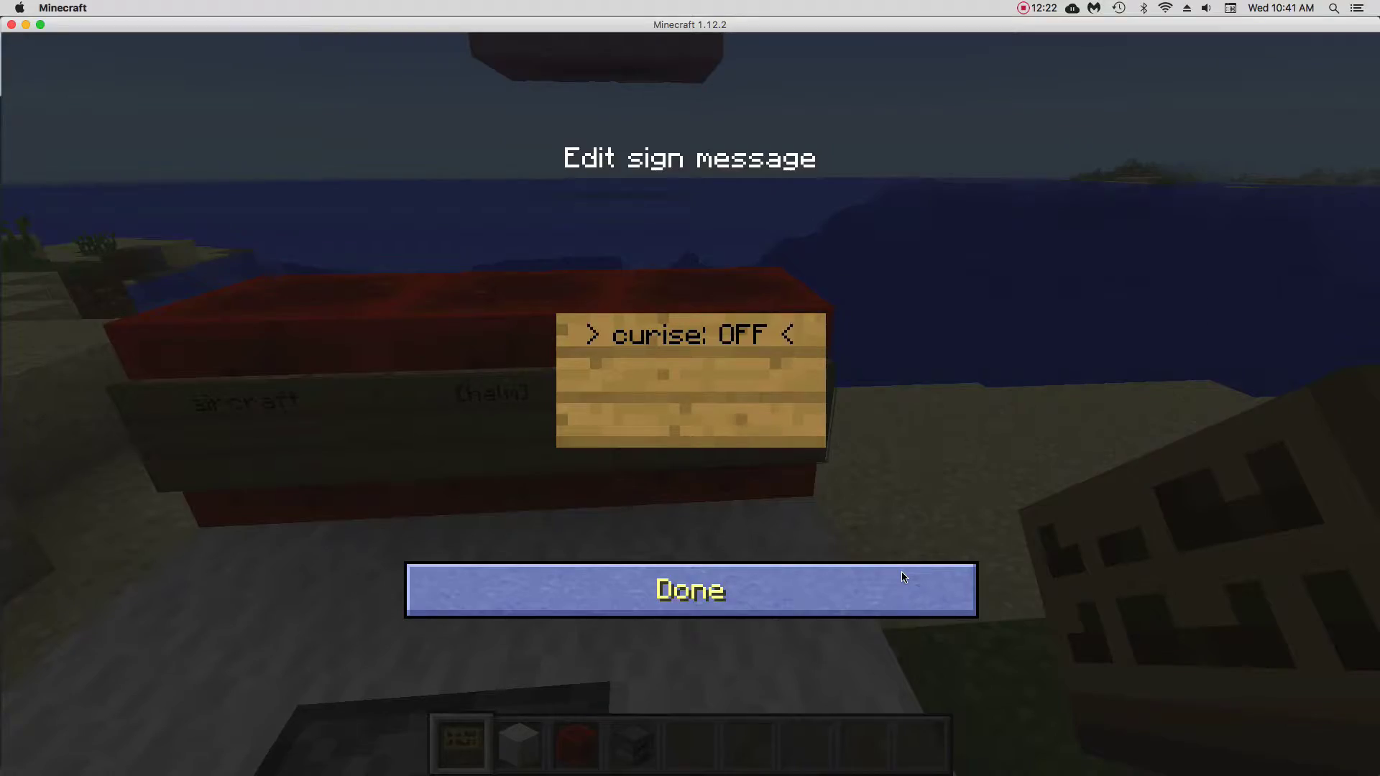
left_click(688, 589)
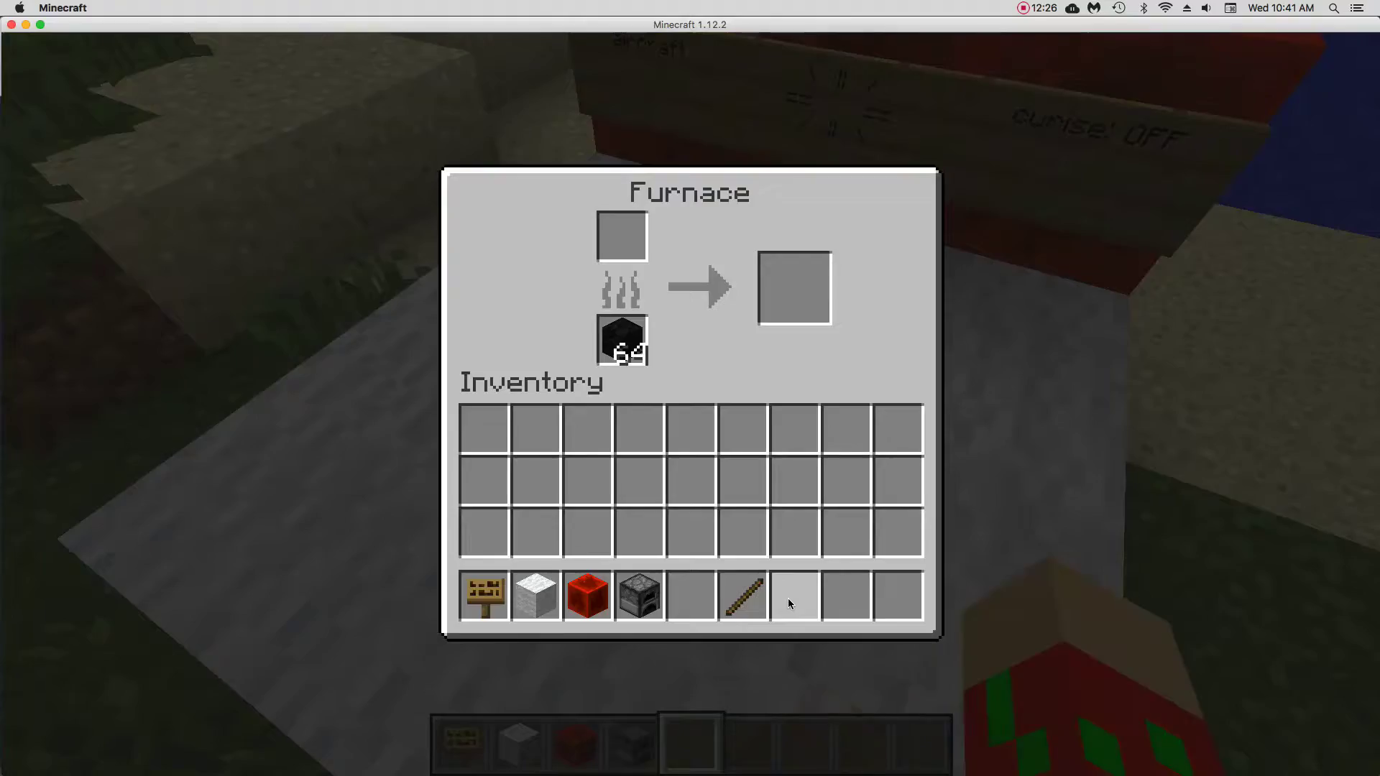
- Finish fueling the red craft's furnace, then write and confirm a 'release' sign
key("Escape")
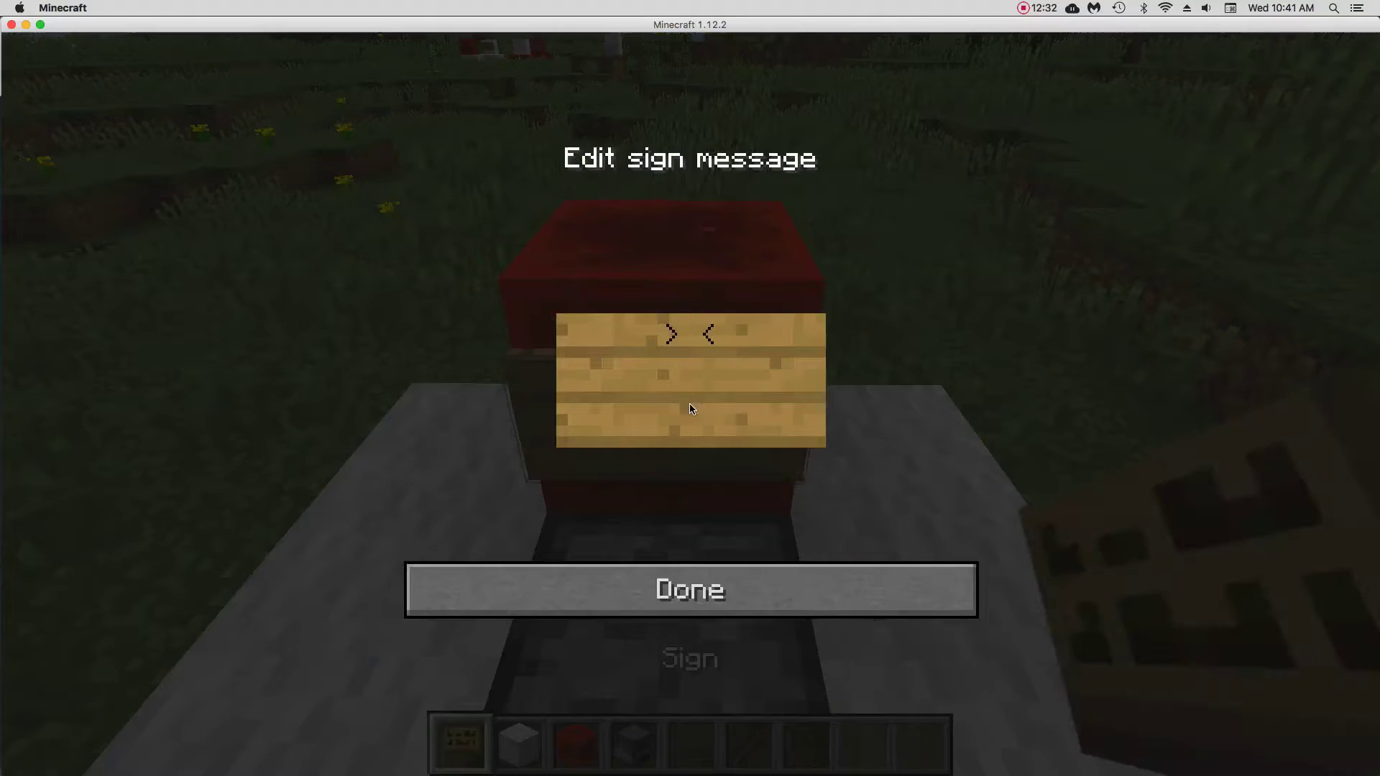
type("relea")
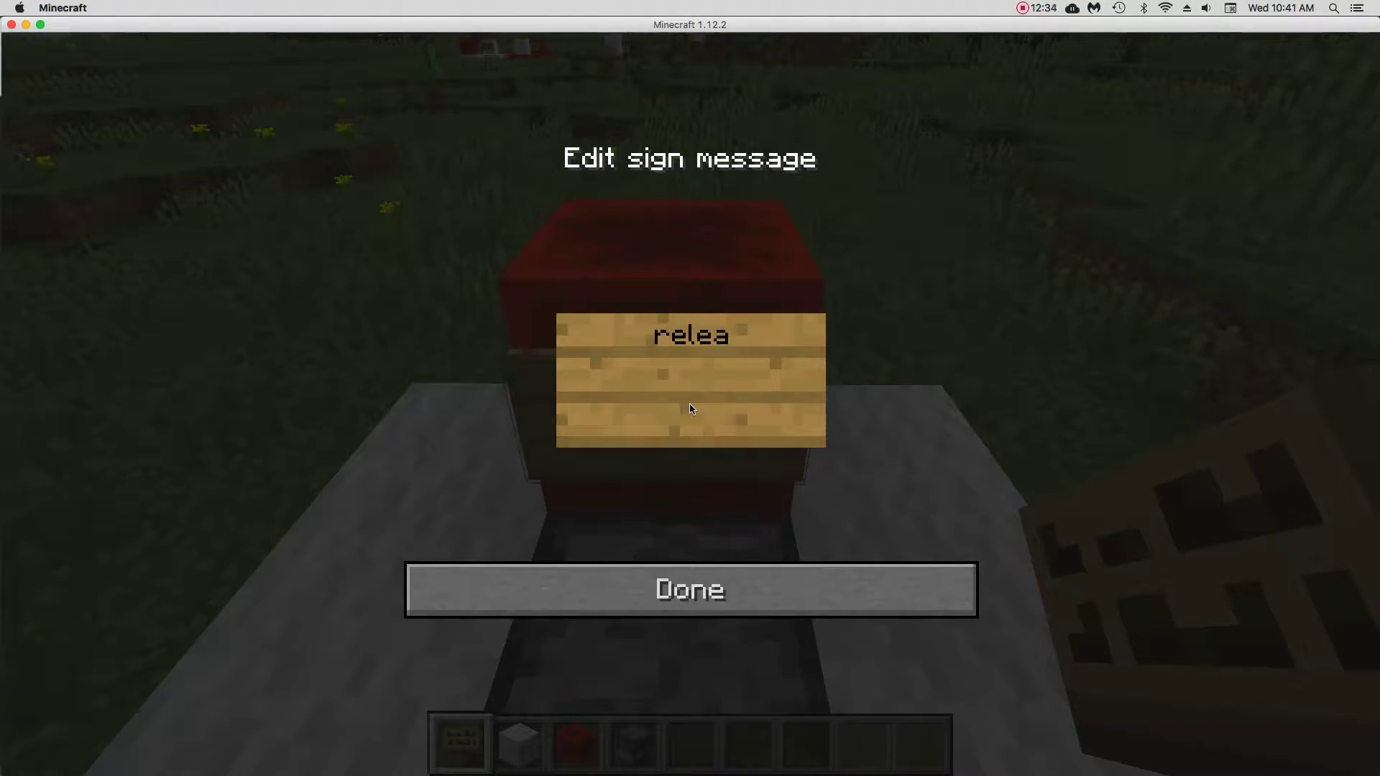
left_click(688, 590)
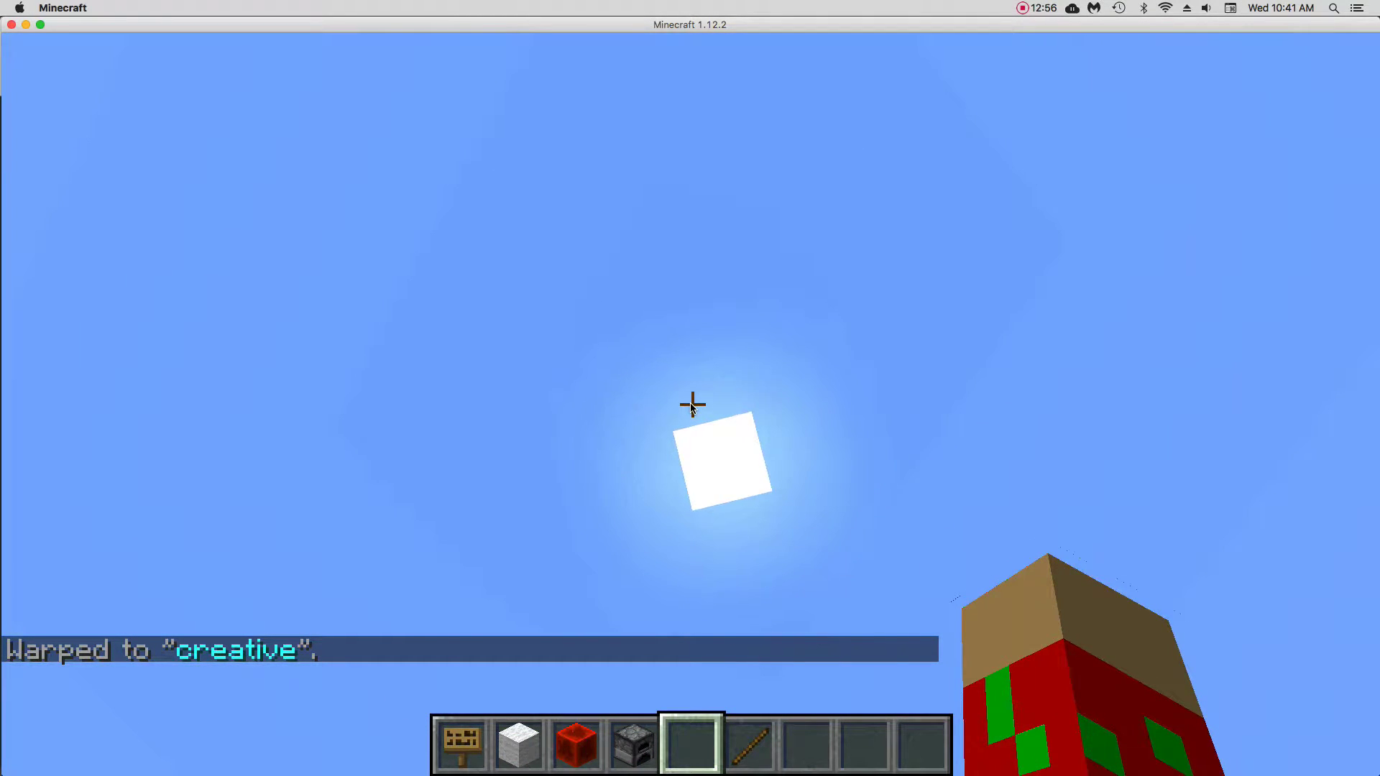
- Switch the player to Survival mode with the /gamemode chat command
type("/gamemode")
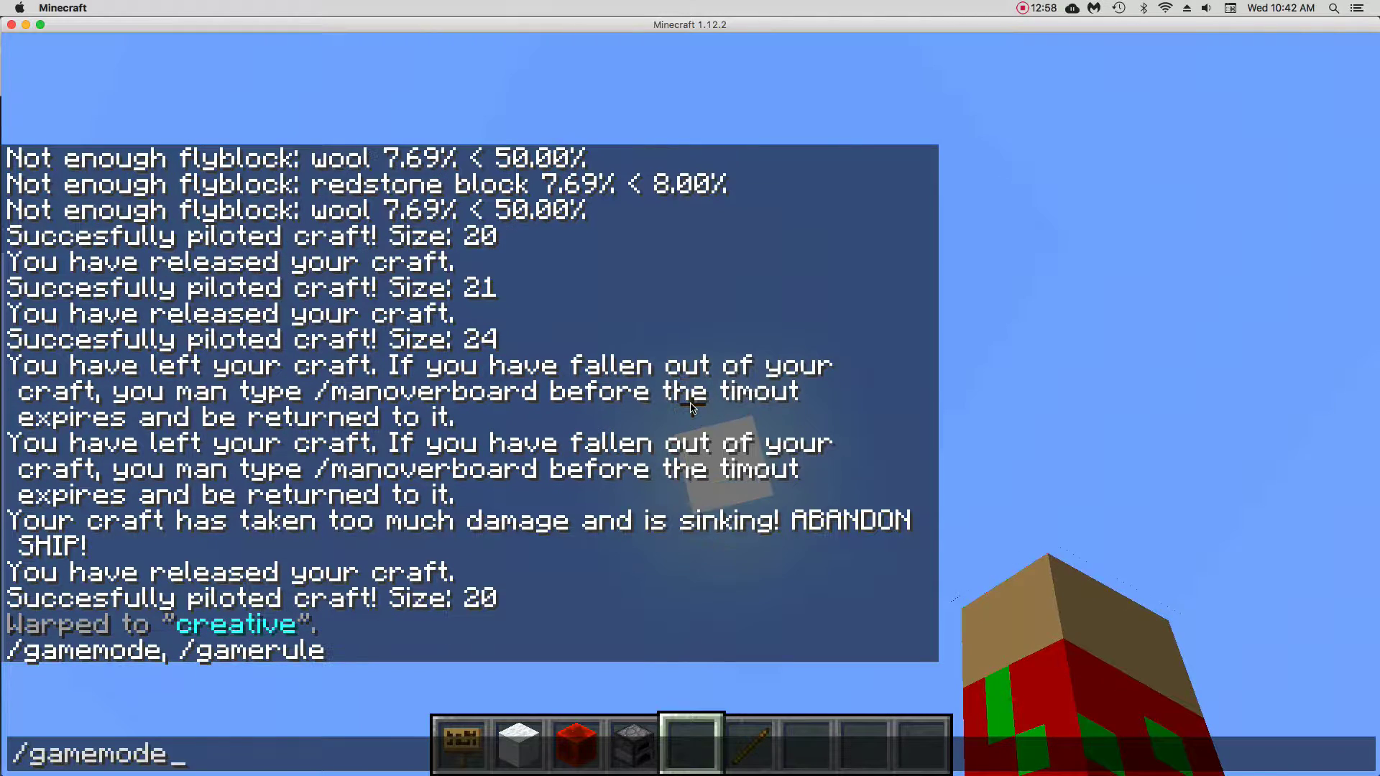
type("spectator")
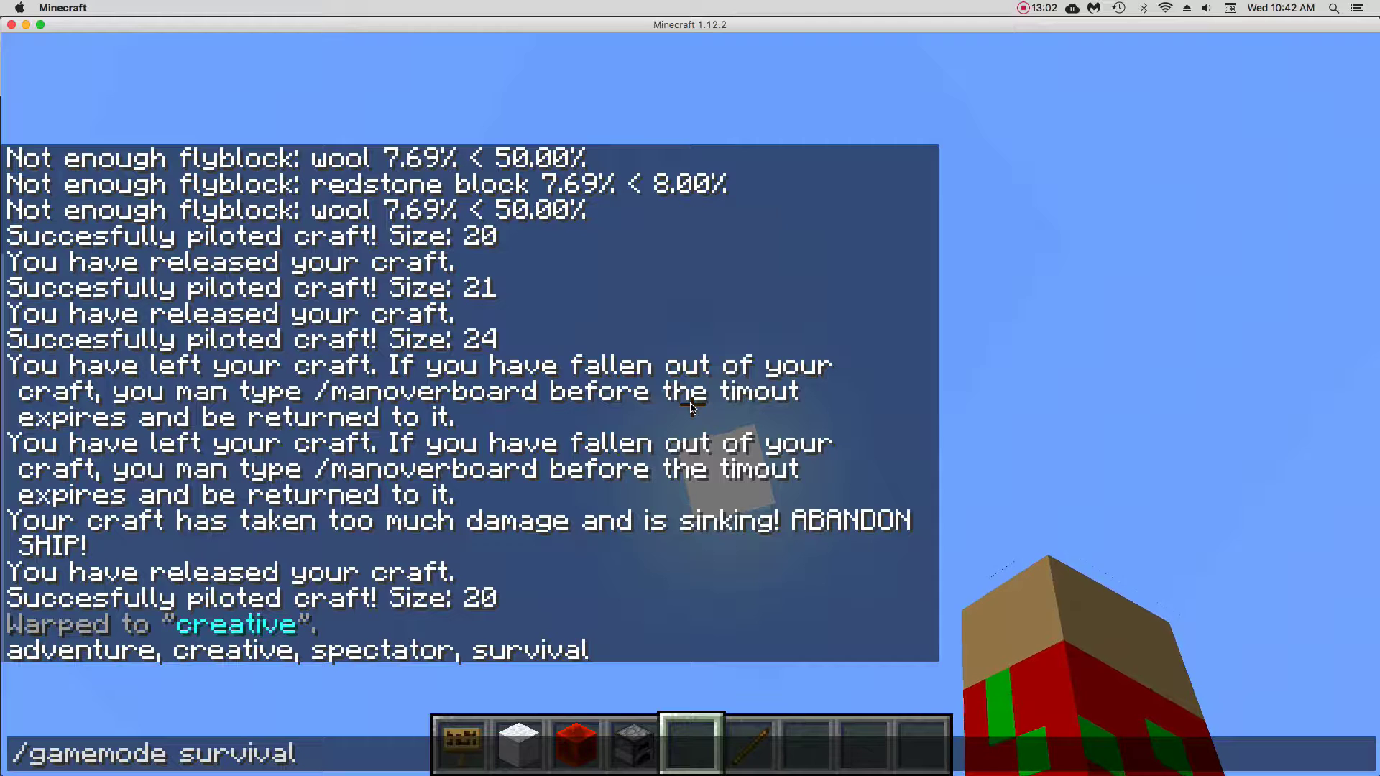
key("Return")
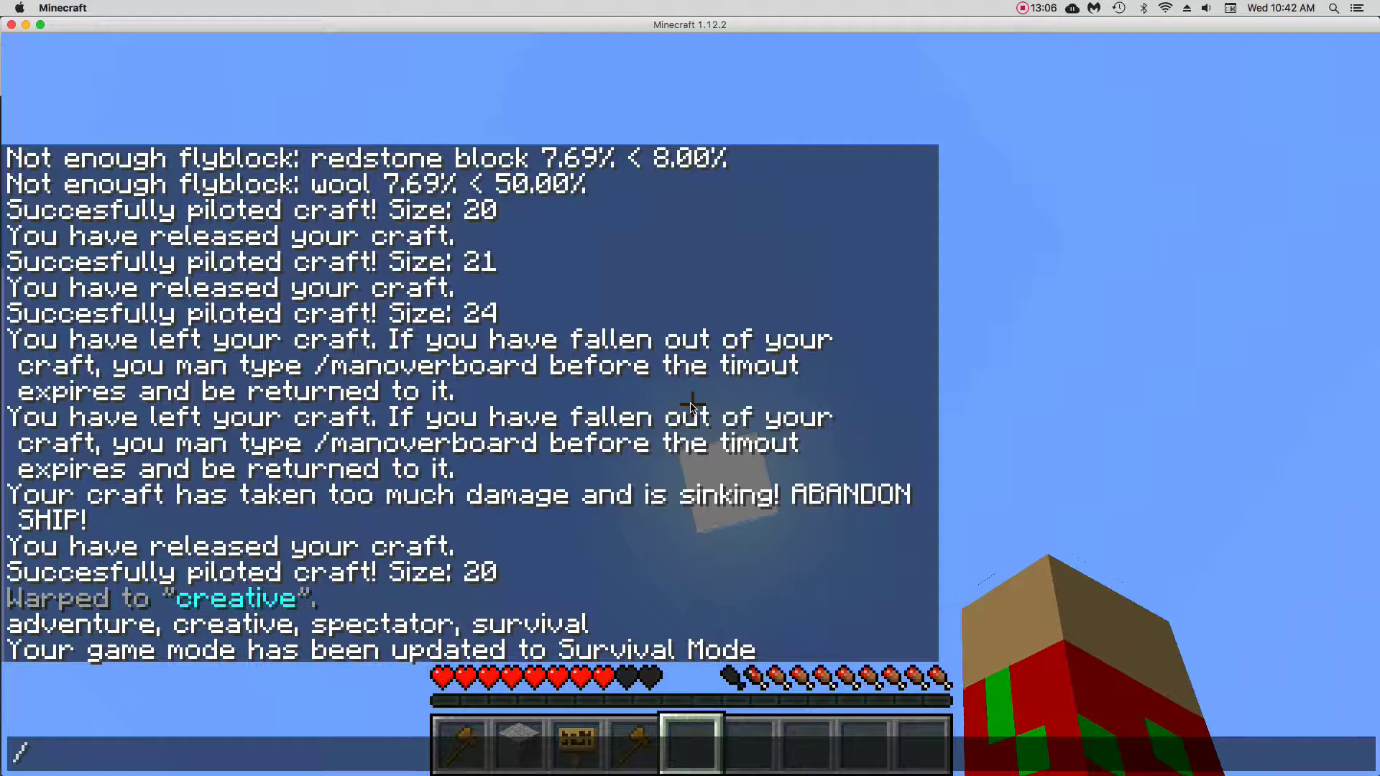
- Attempt '/warp mini games', which is refused, and return to the build area inventory
type("warp")
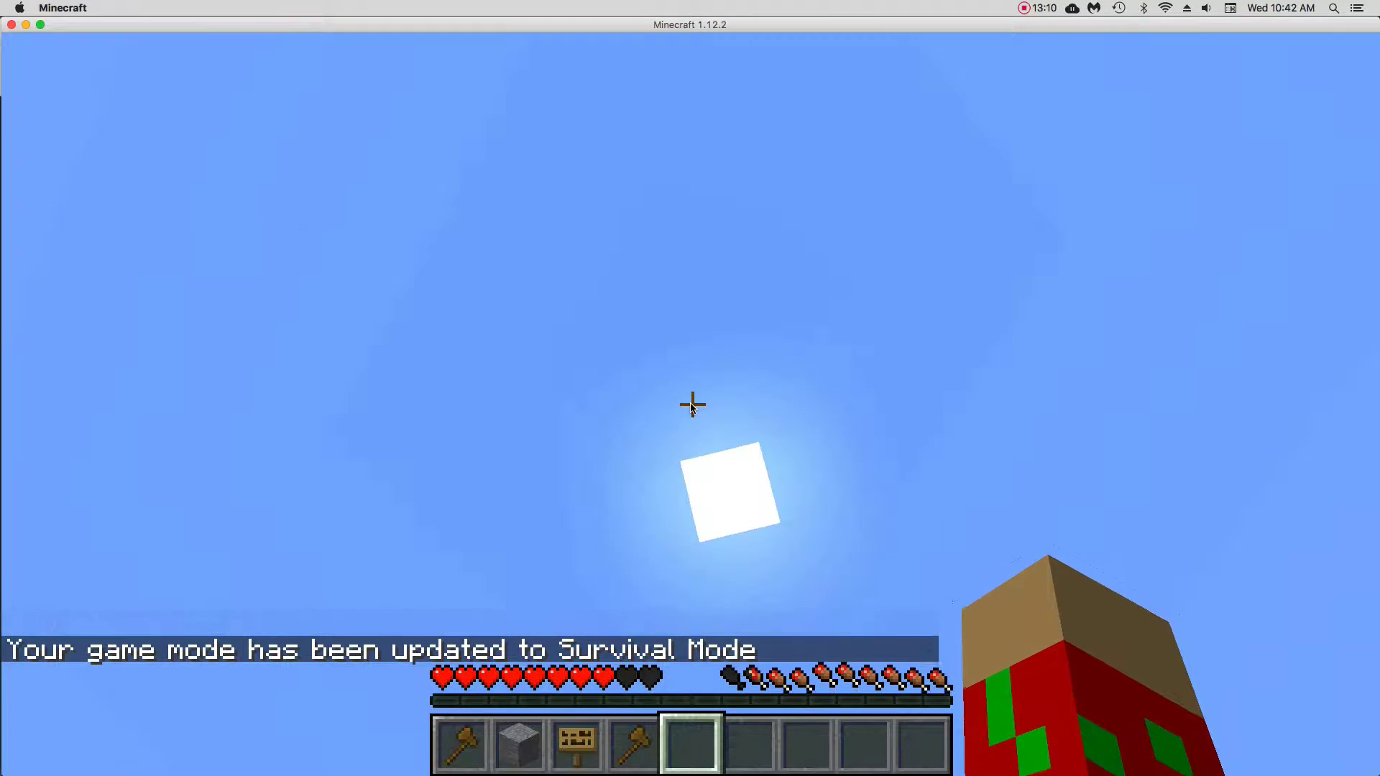
type("/warp mini games")
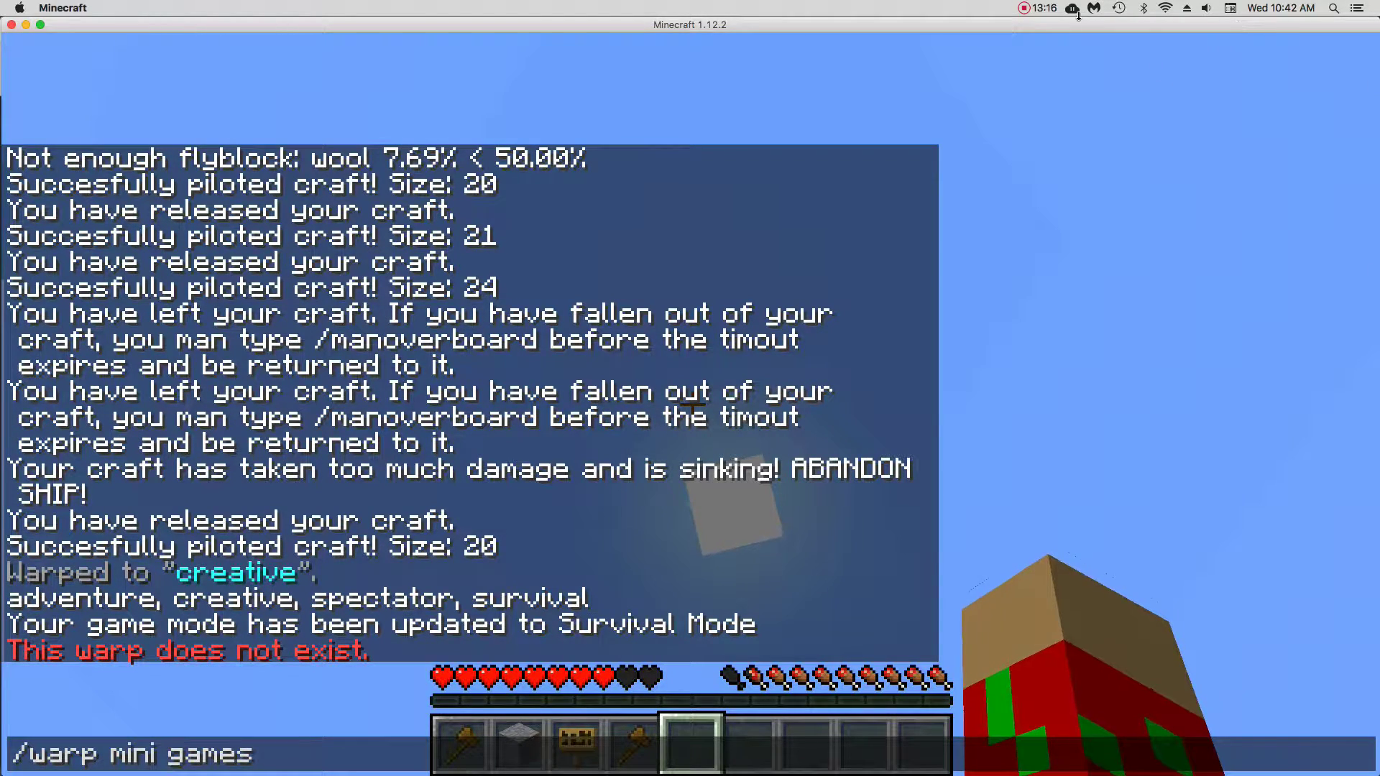
left_click(1071, 8)
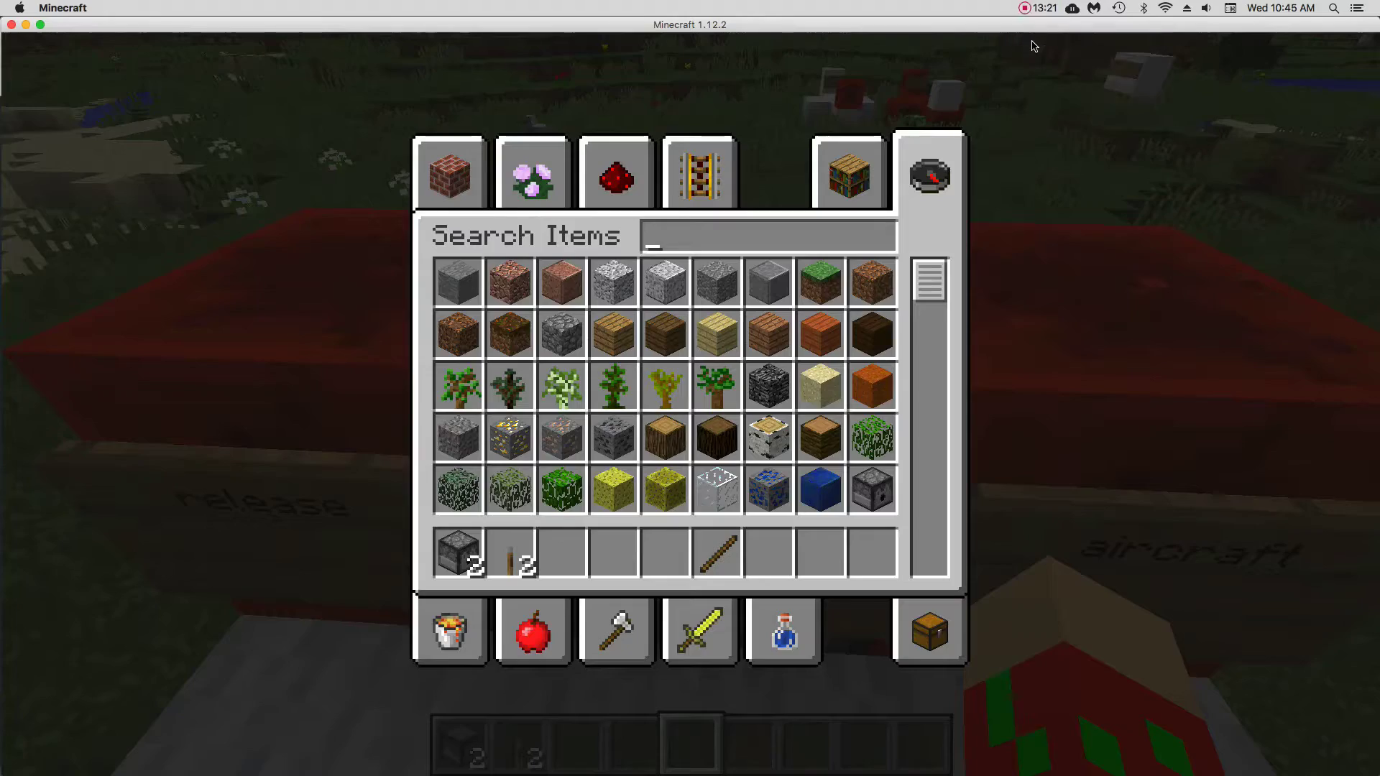
- Pick white wool from the creative list, rebuild the craft and load a dispenser with 64 fire charges
key("Escape")
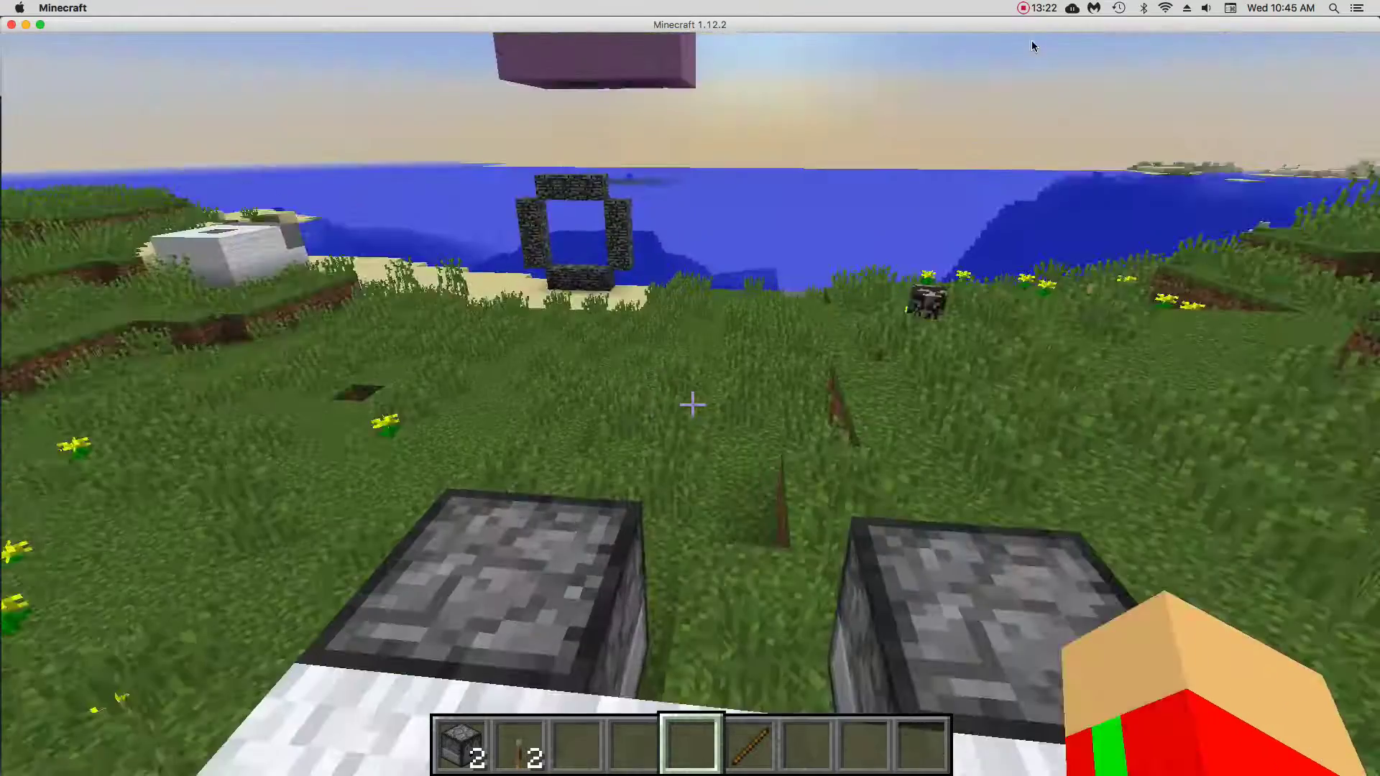
mouse_move(690, 388)
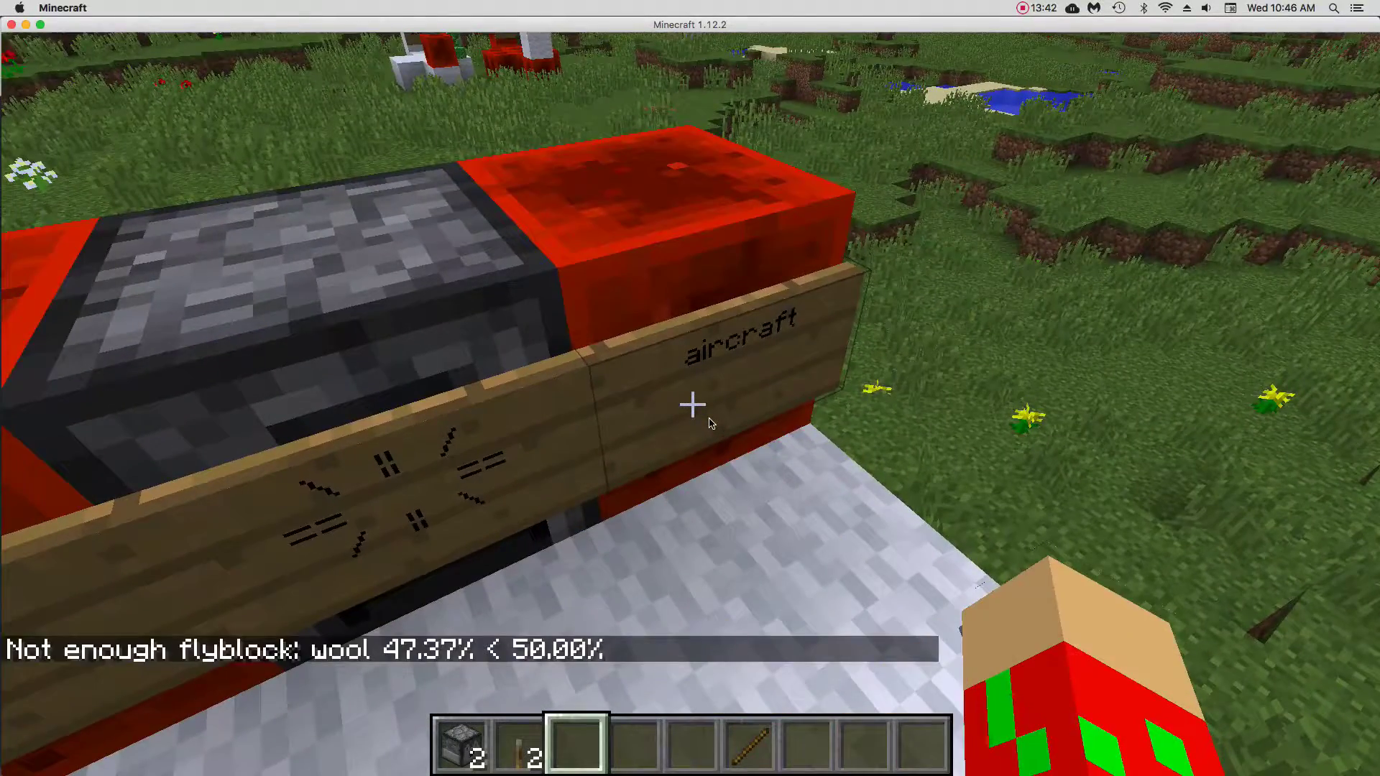
key("e")
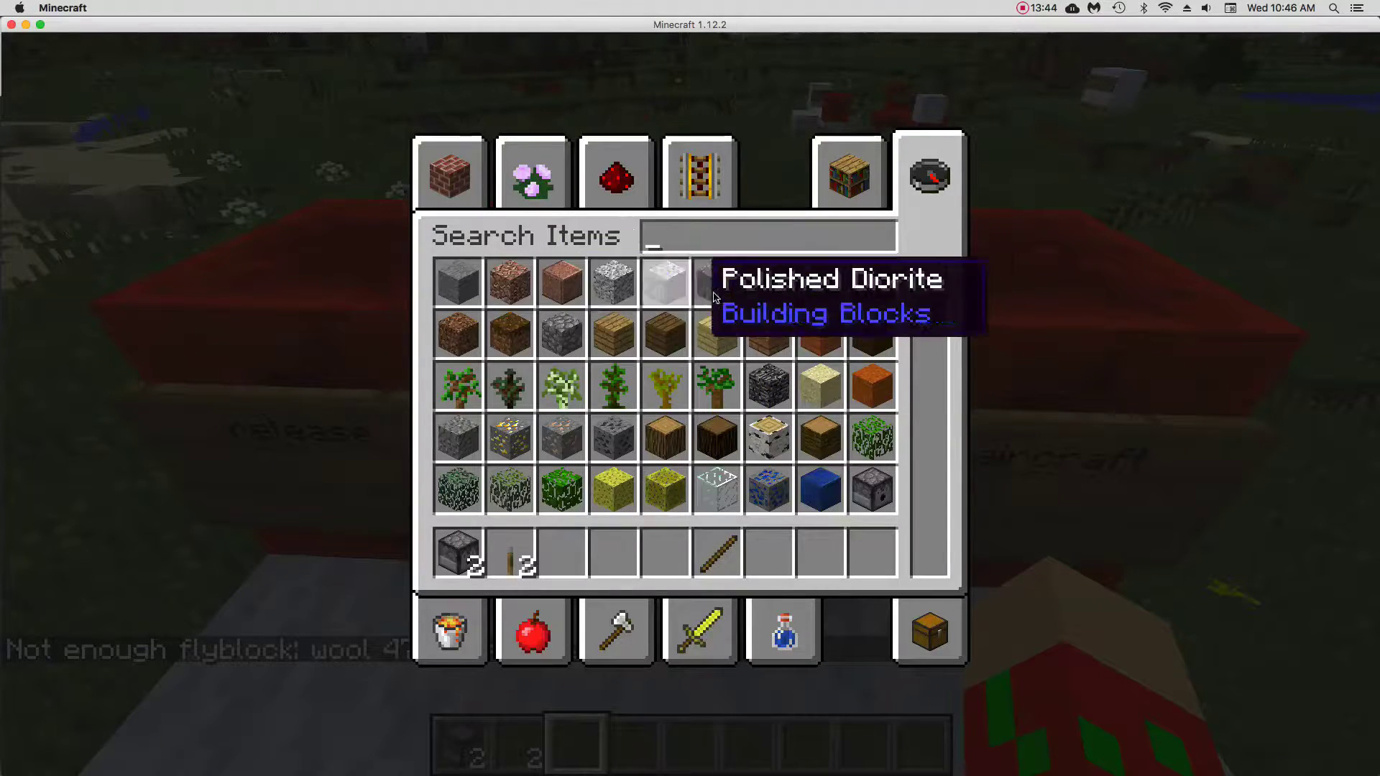
type("woo")
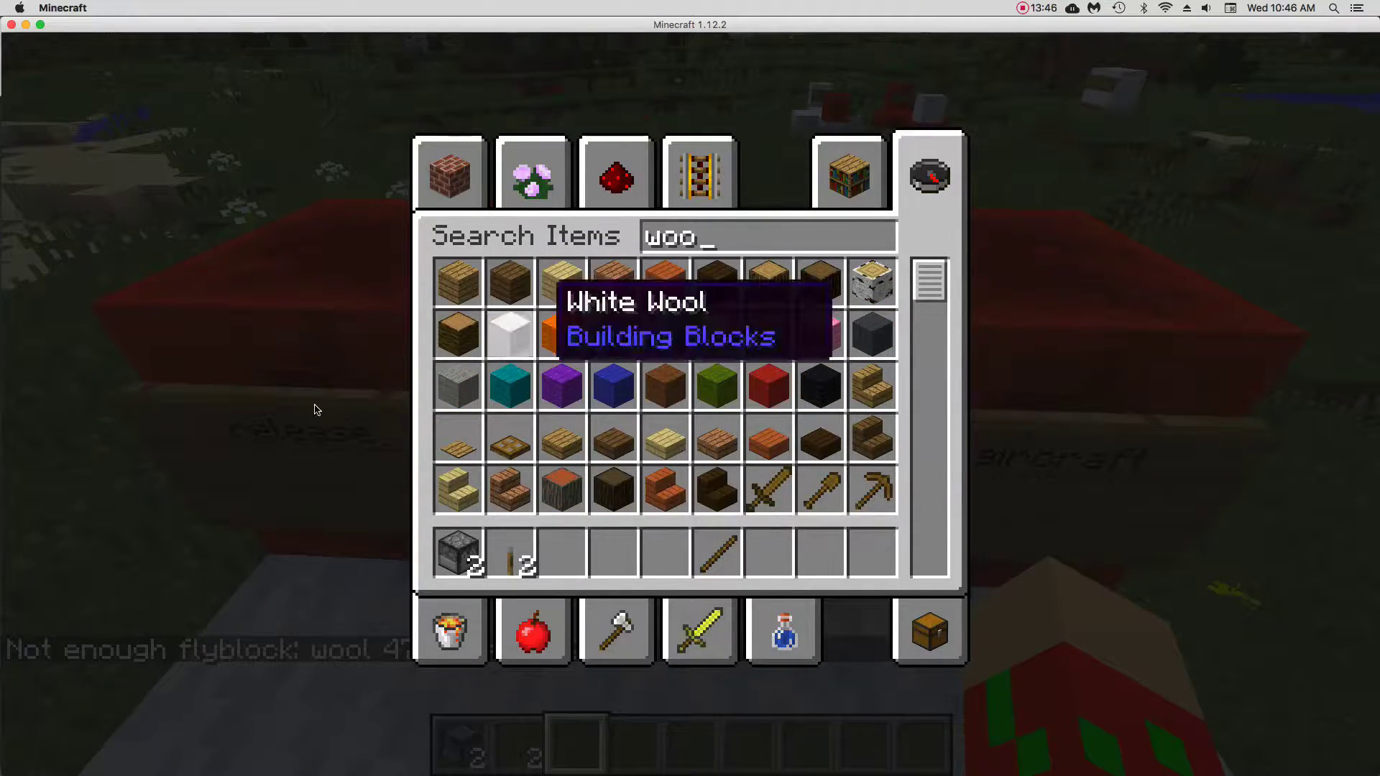
key("e")
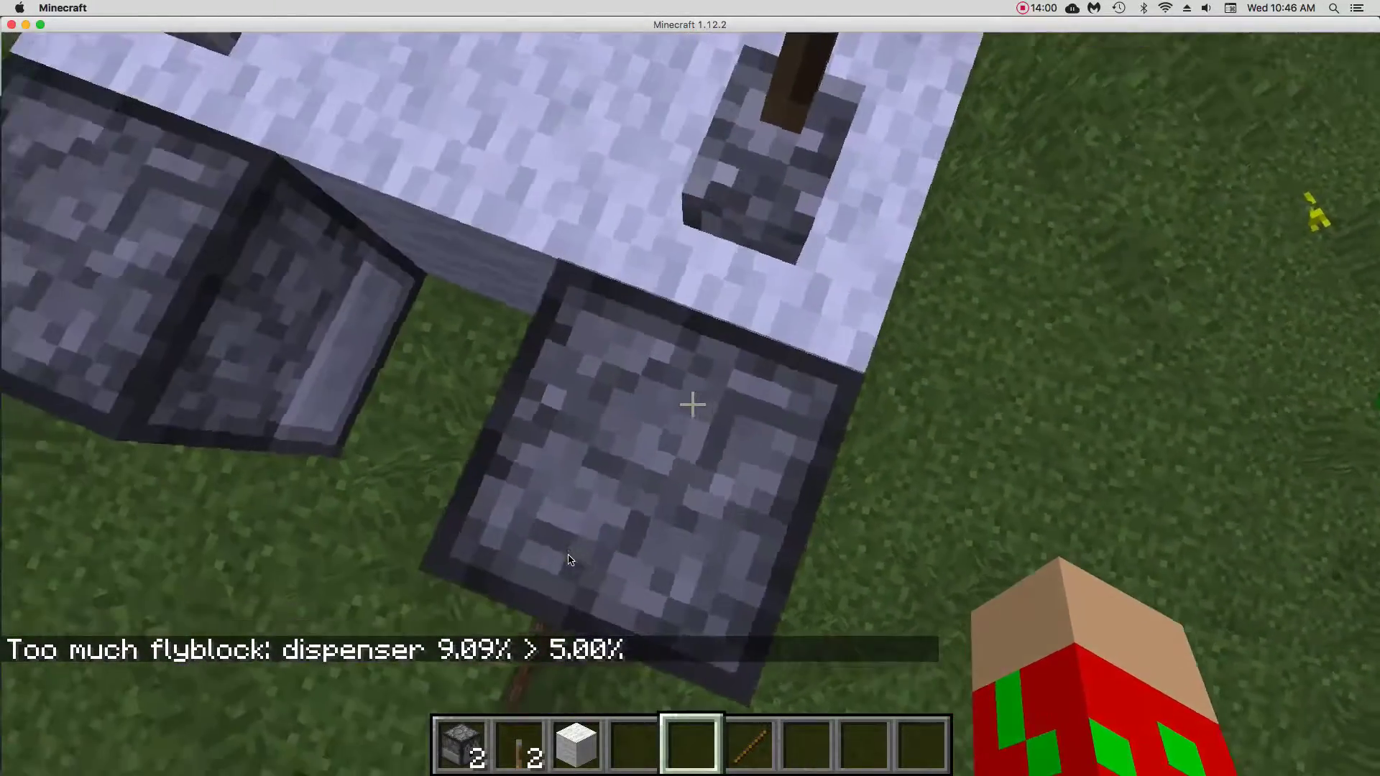
left_click(691, 406)
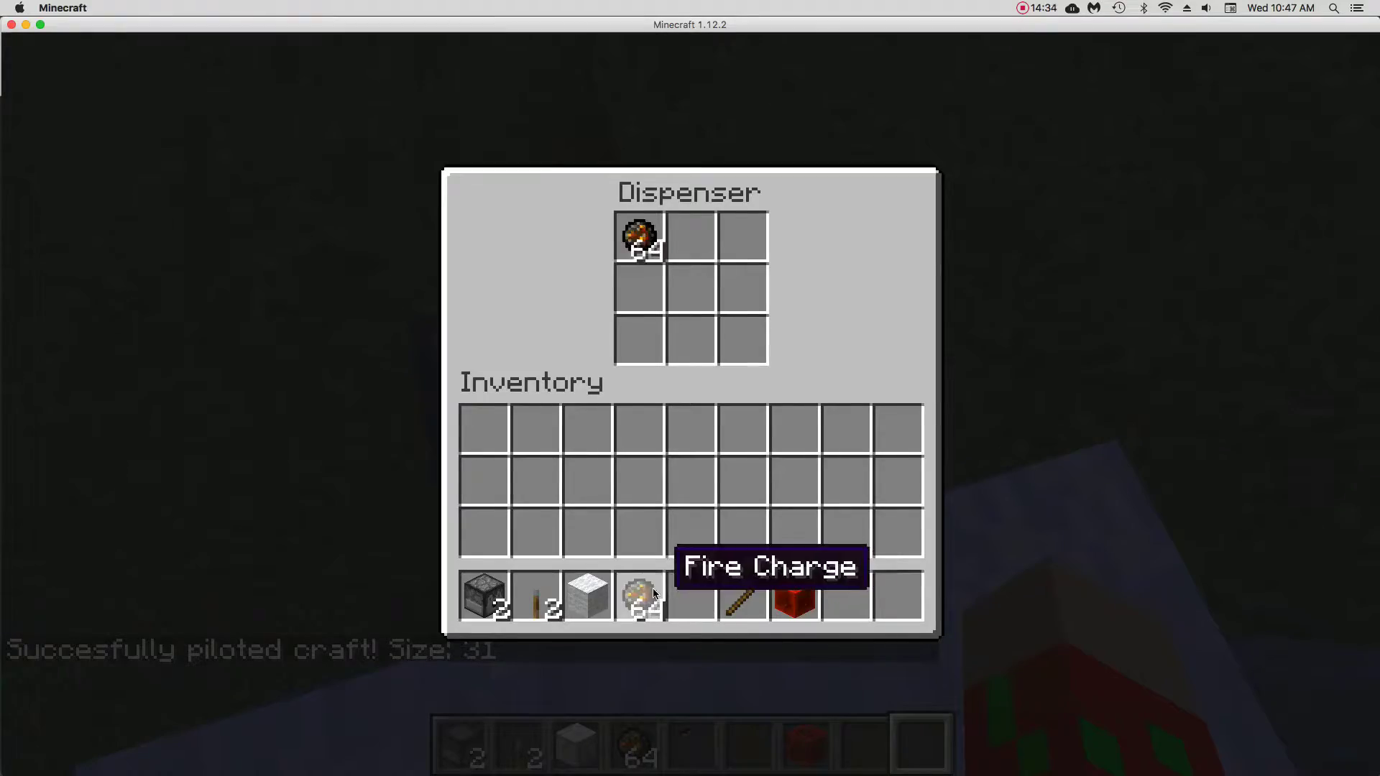
- Close the loaded dispenser and return to the night-time grassland around the craft
key("Escape")
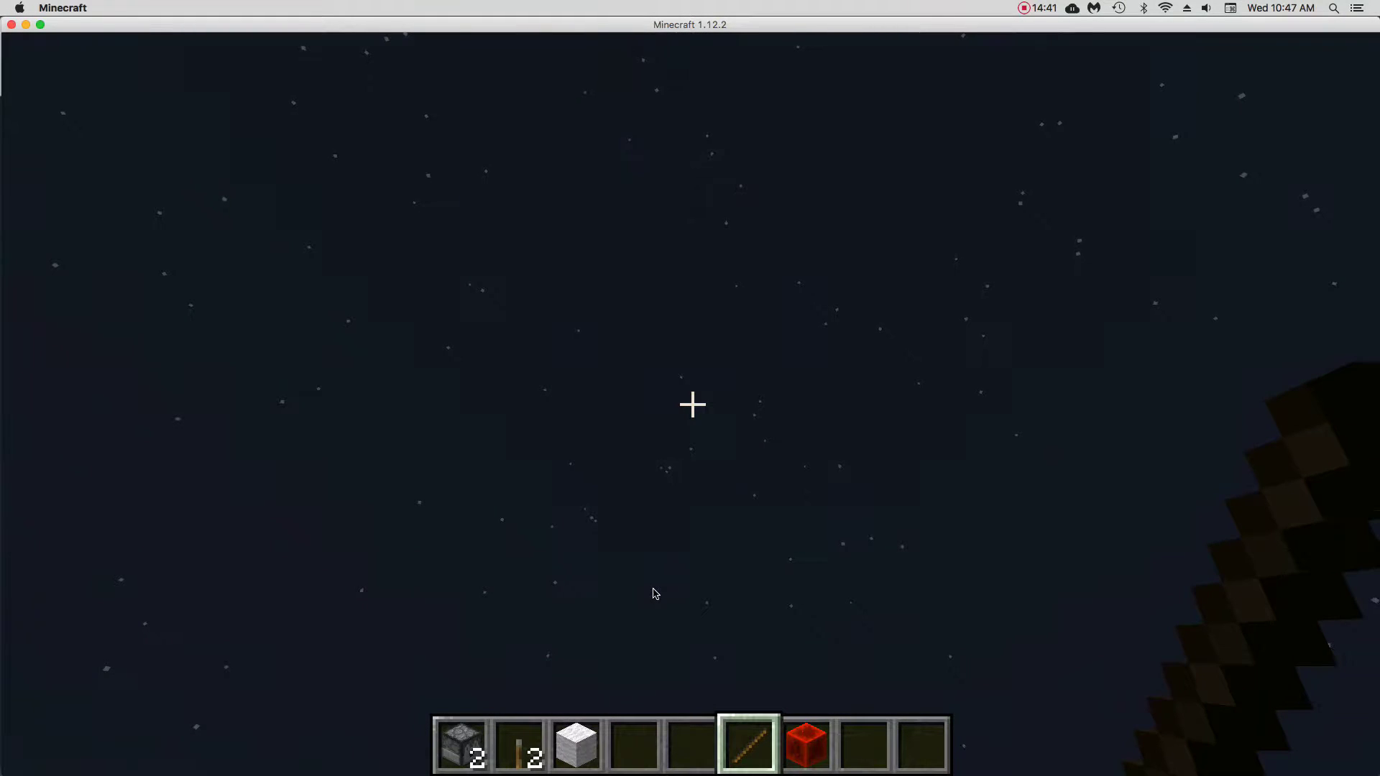
key("e")
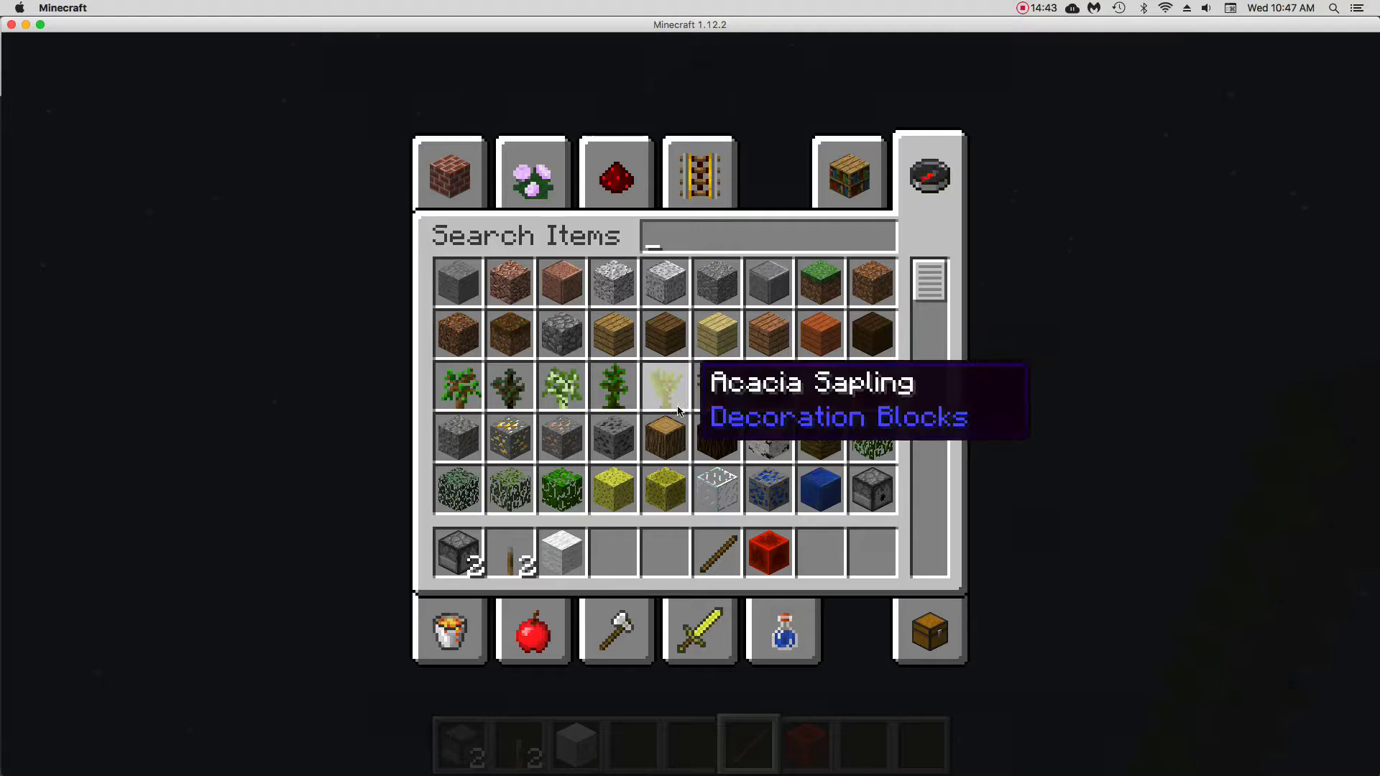
left_click(1042, 8)
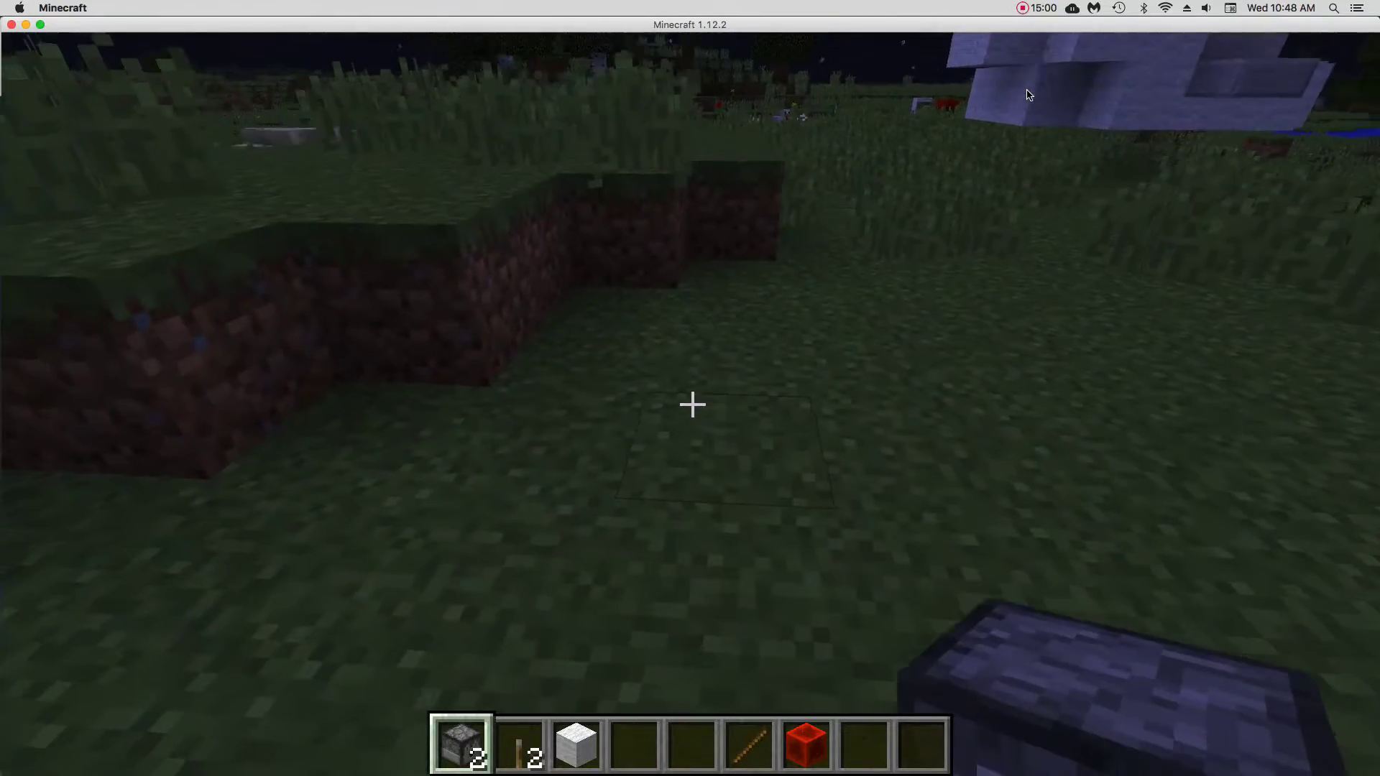
- Search 'fir' in the creative inventory to bring up Fire Charge
key("e")
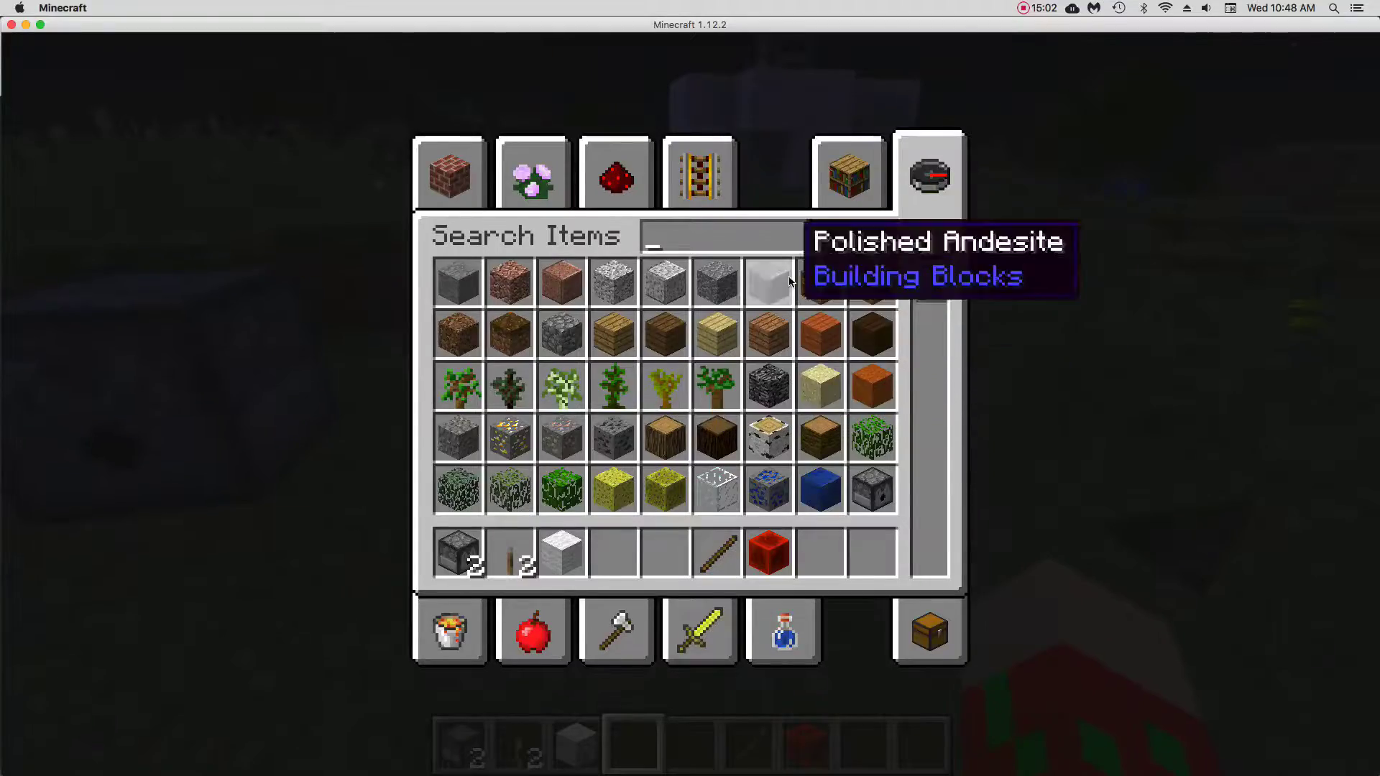
type("f")
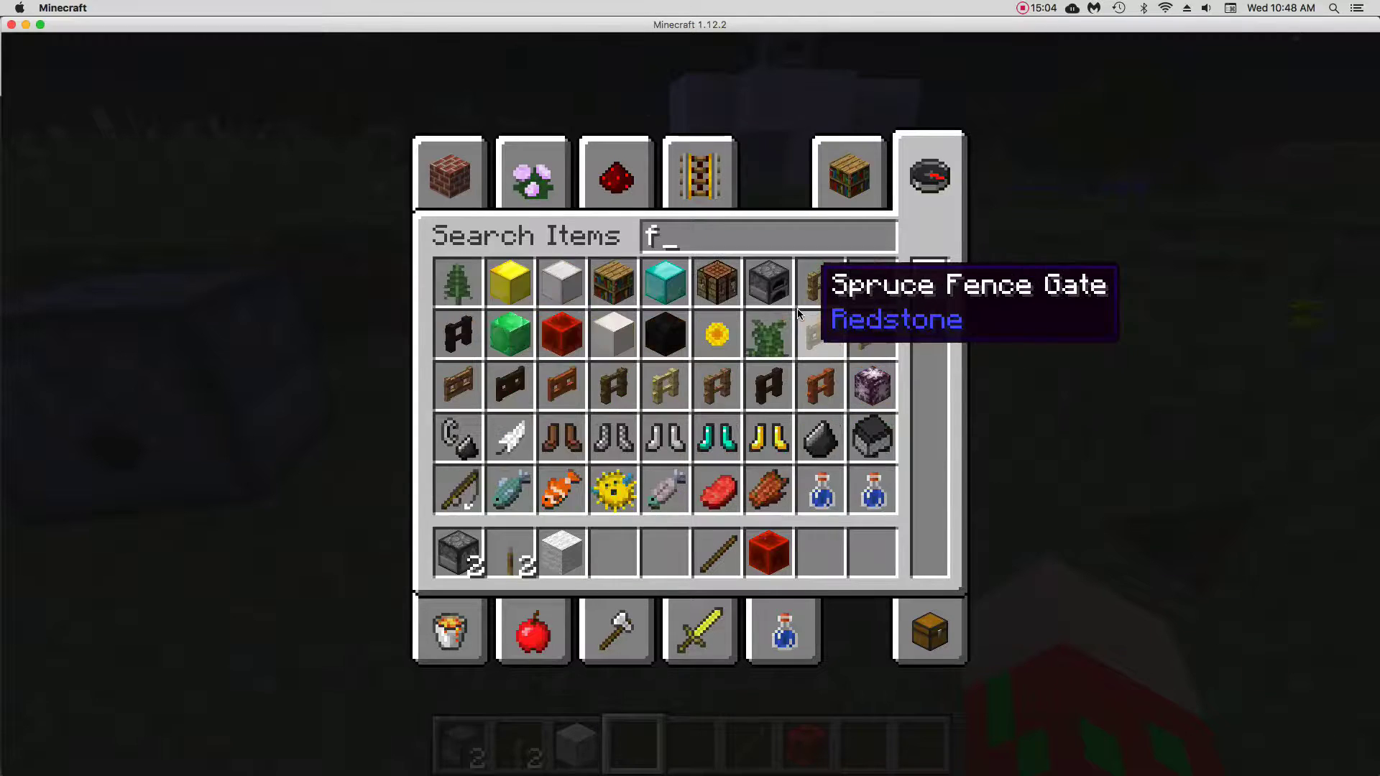
type("ir")
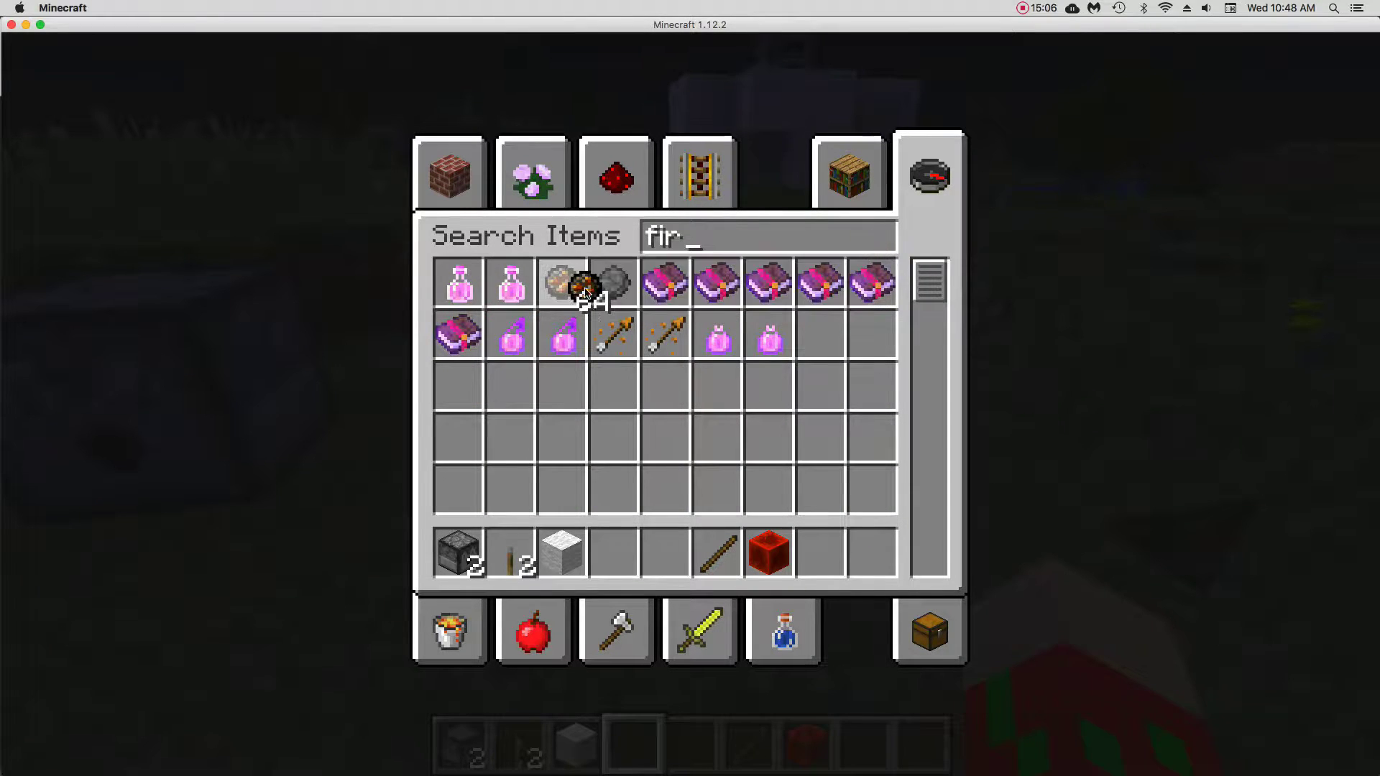
key("Escape")
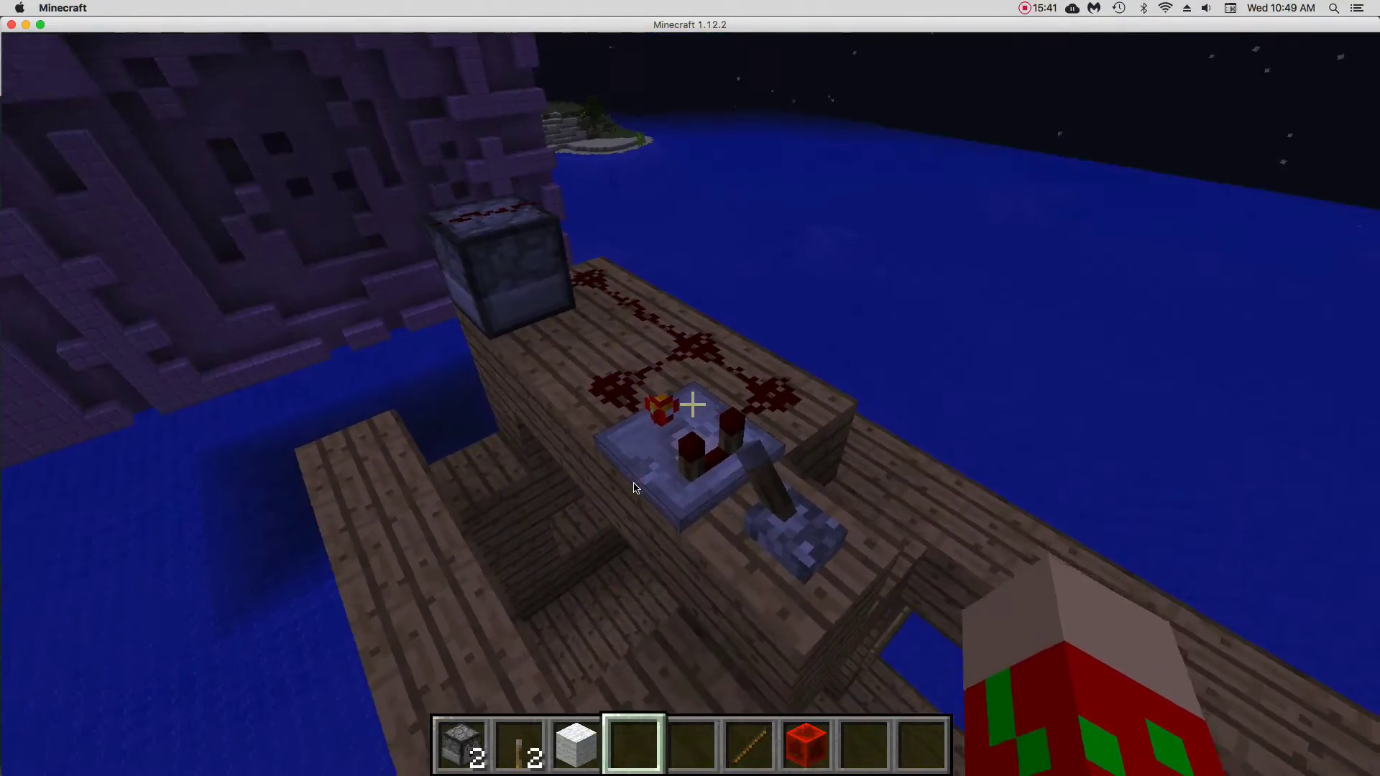
mouse_move(690, 404)
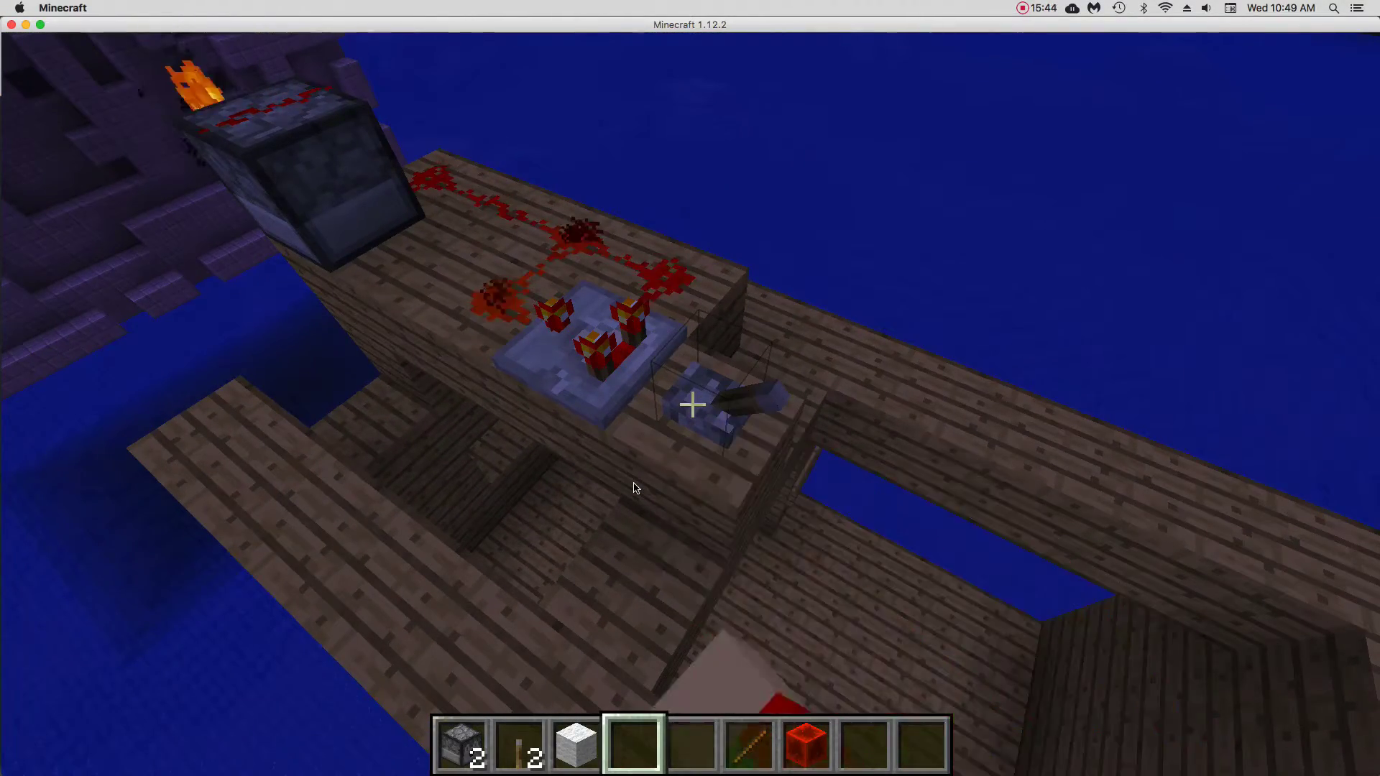